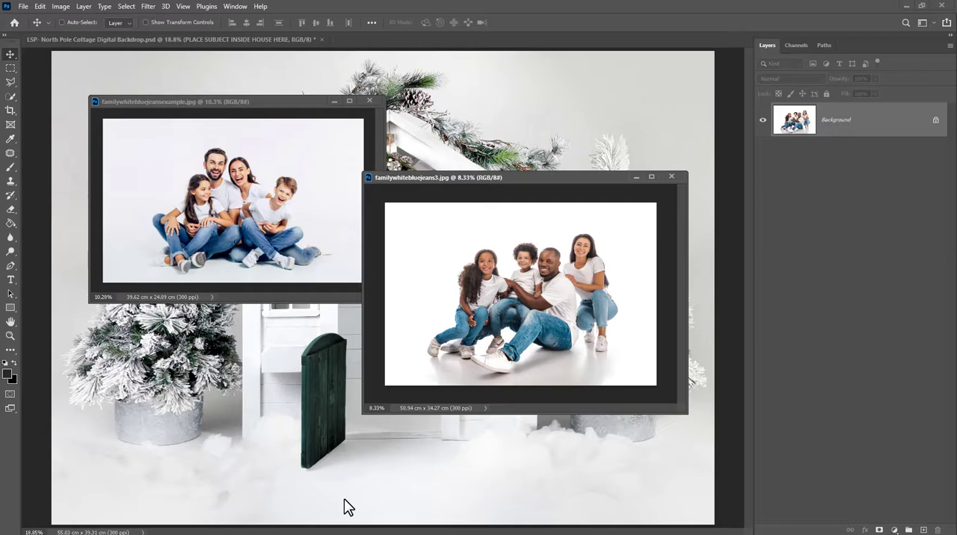
{"action": "mouse_move", "coordinate": [478, 371]}
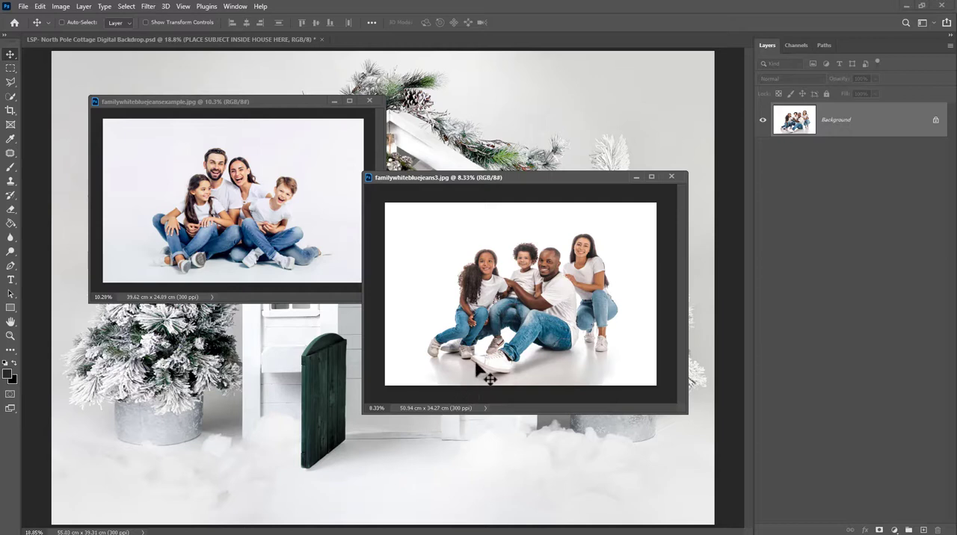
{"action": "mouse_move", "coordinate": [463, 361]}
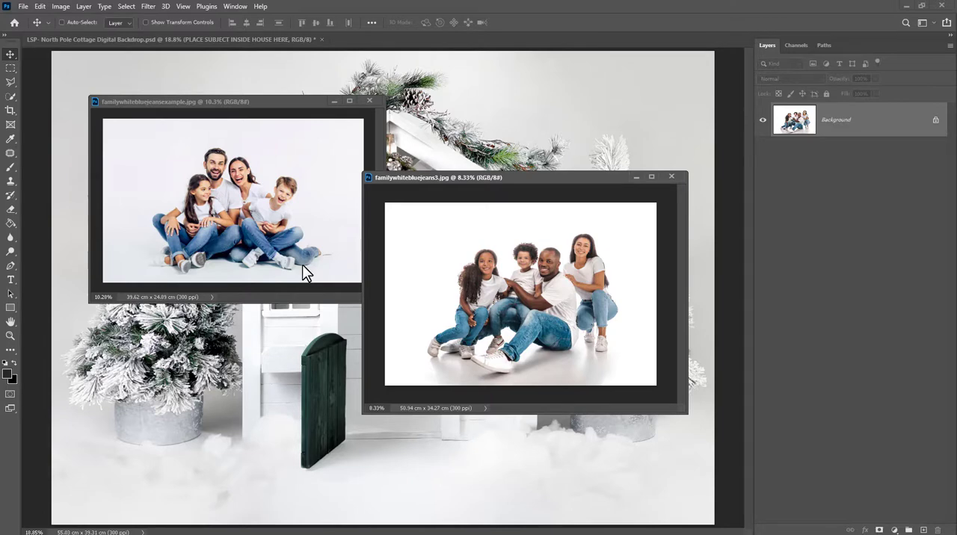
- Close the familywhitebluejeans3.jpg family-of-five photo window
{"action": "left_click", "coordinate": [671, 177]}
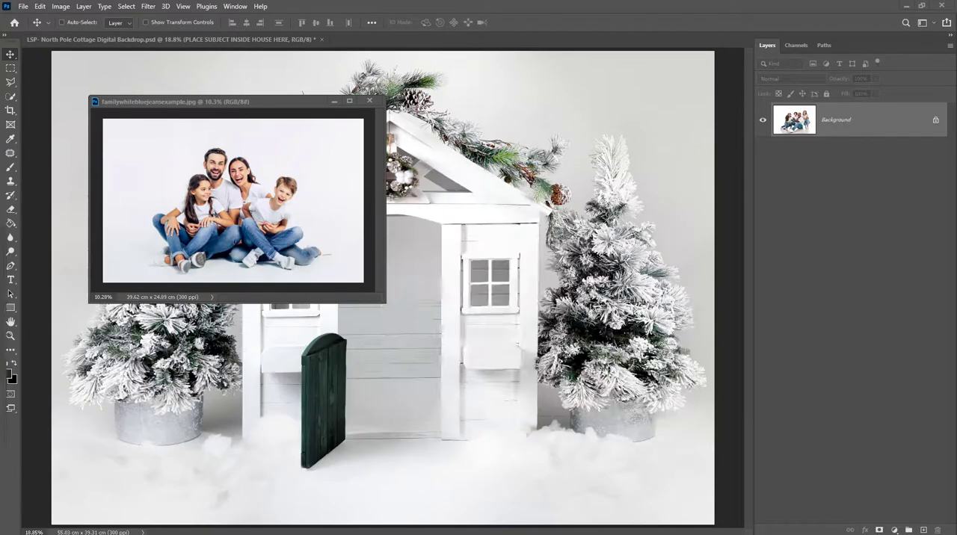
{"action": "left_click_drag", "start_coordinate": [232, 100], "coordinate": [262, 109]}
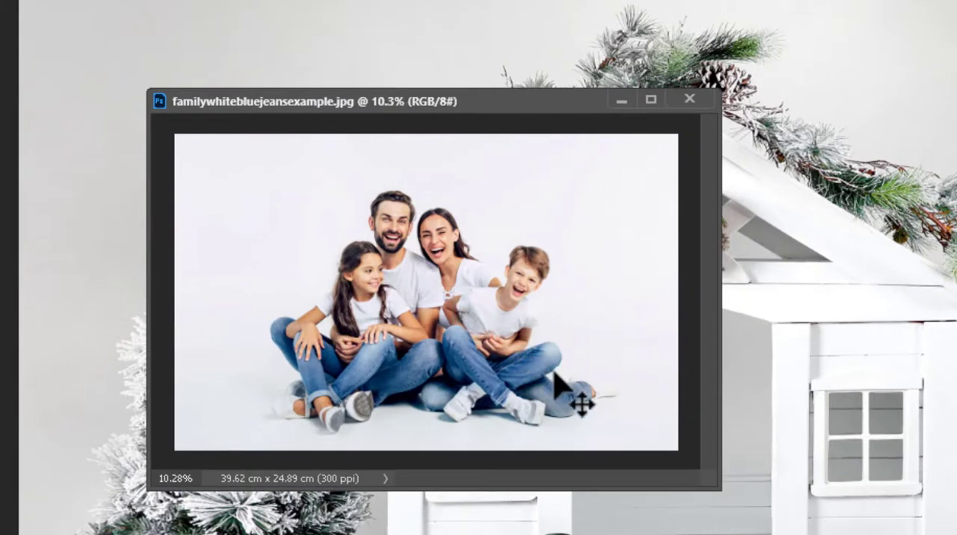
{"action": "mouse_move", "coordinate": [306, 322]}
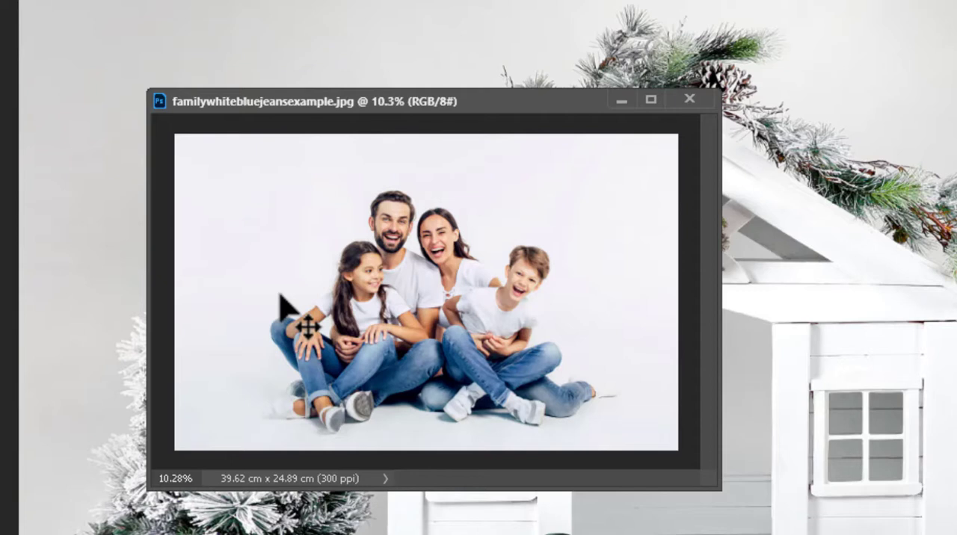
{"action": "mouse_move", "coordinate": [258, 460]}
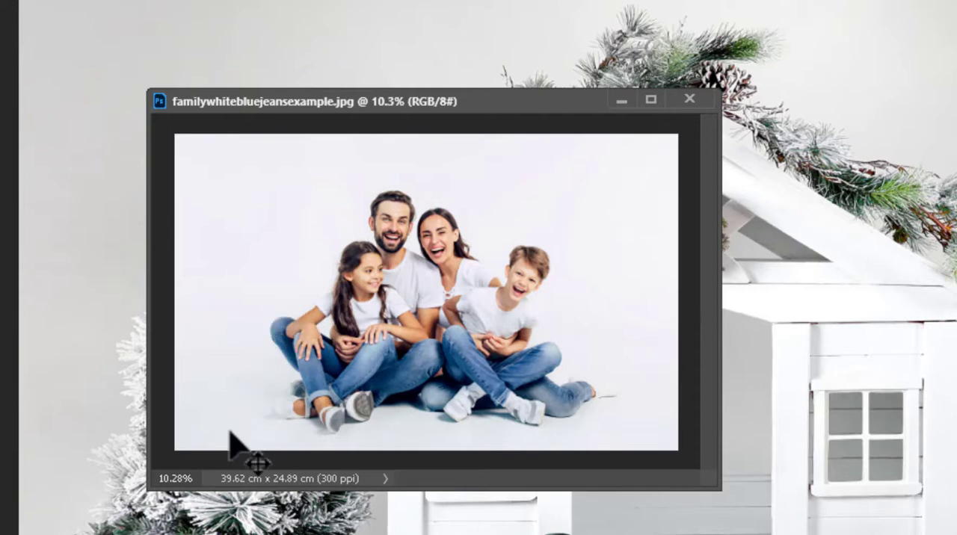
{"action": "mouse_move", "coordinate": [630, 432]}
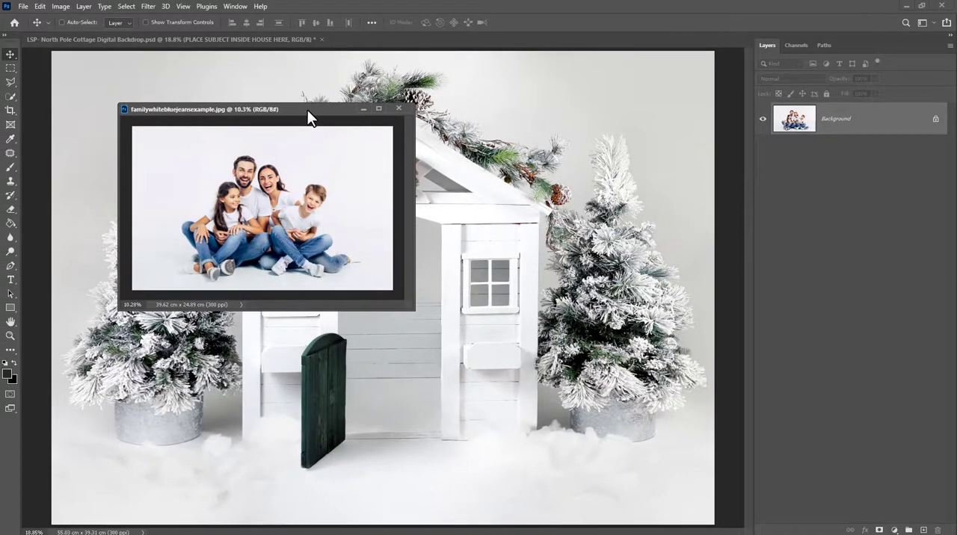
- Make the Sky Background and North Pole Background layers visible
{"action": "left_click", "coordinate": [399, 109]}
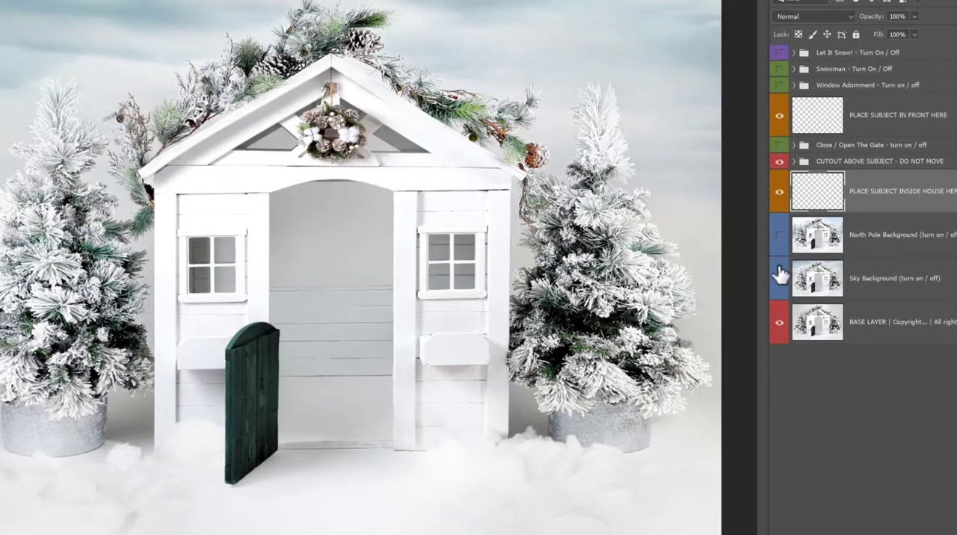
{"action": "left_click", "coordinate": [779, 234]}
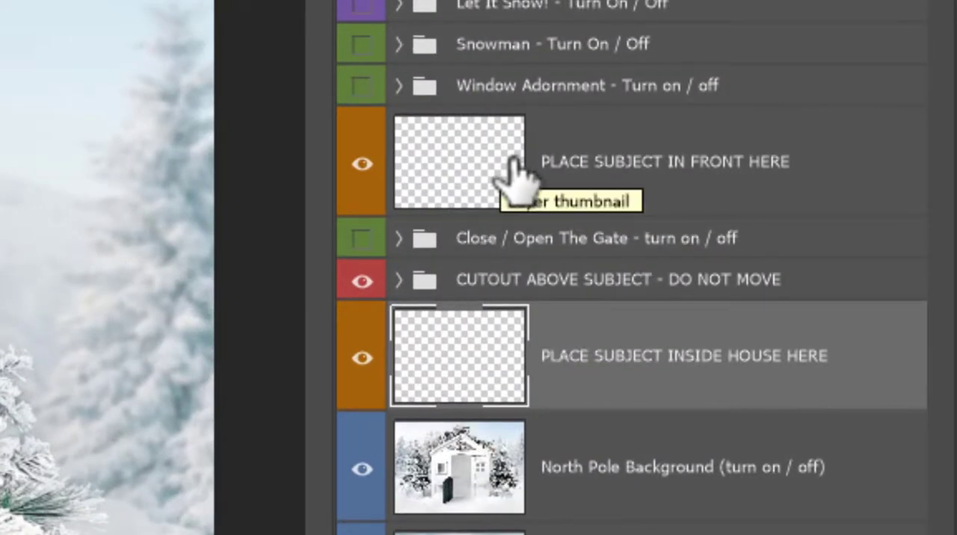
{"action": "mouse_move", "coordinate": [523, 378]}
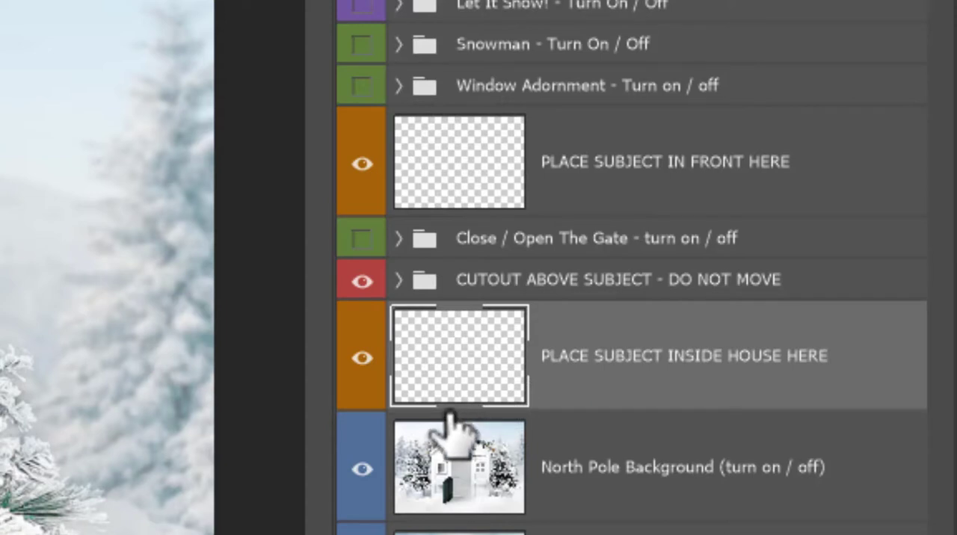
{"action": "mouse_move", "coordinate": [449, 441]}
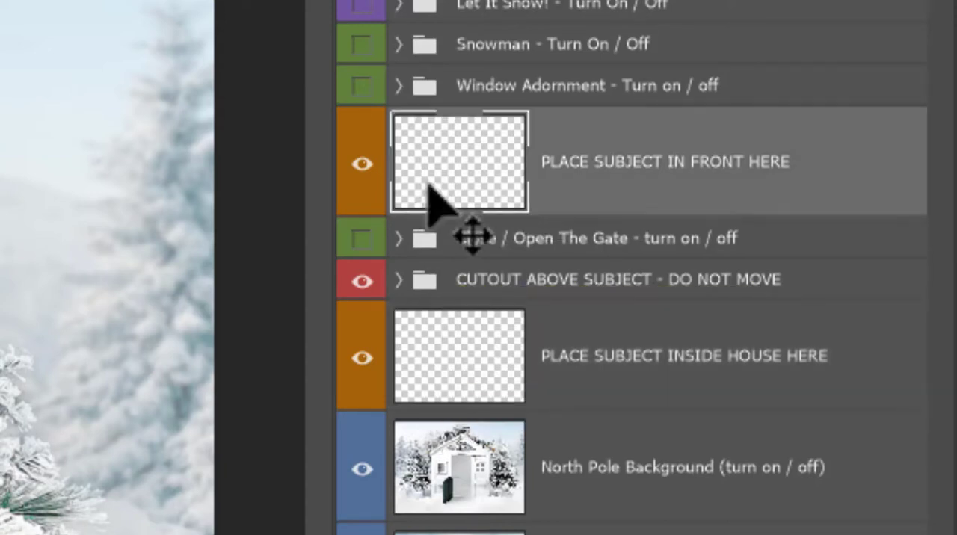
{"action": "mouse_move", "coordinate": [464, 224]}
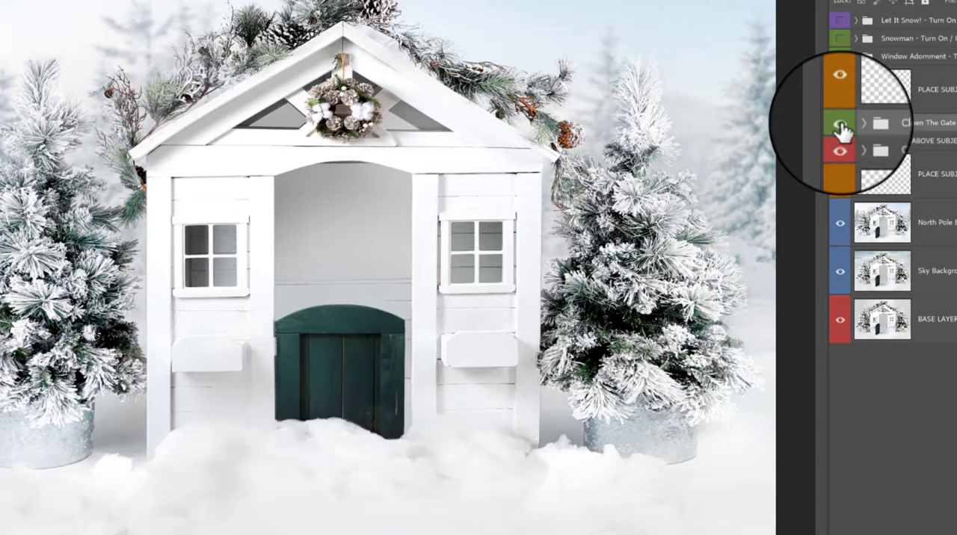
- Close the cottage gate and show the Window Adornment flower boxes
{"action": "left_click", "coordinate": [840, 123]}
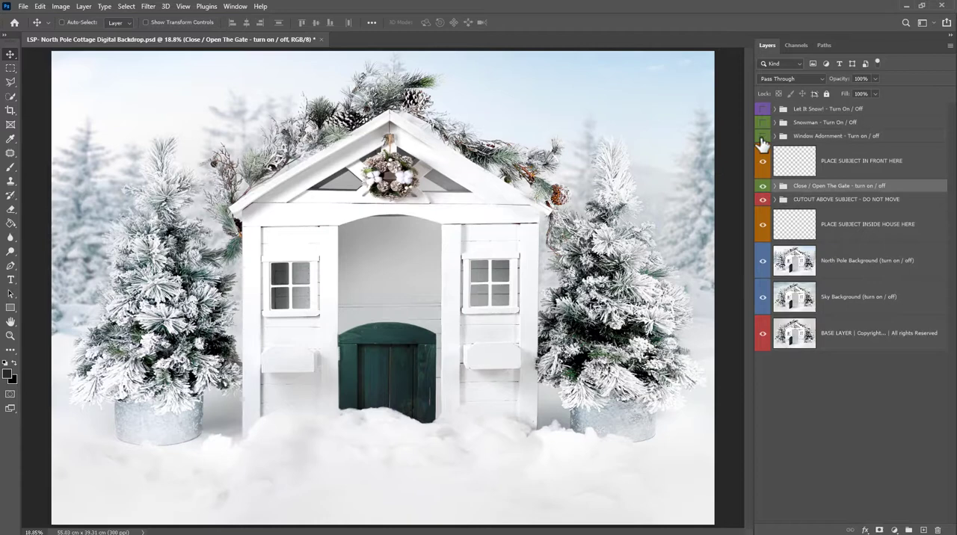
{"action": "left_click", "coordinate": [763, 135]}
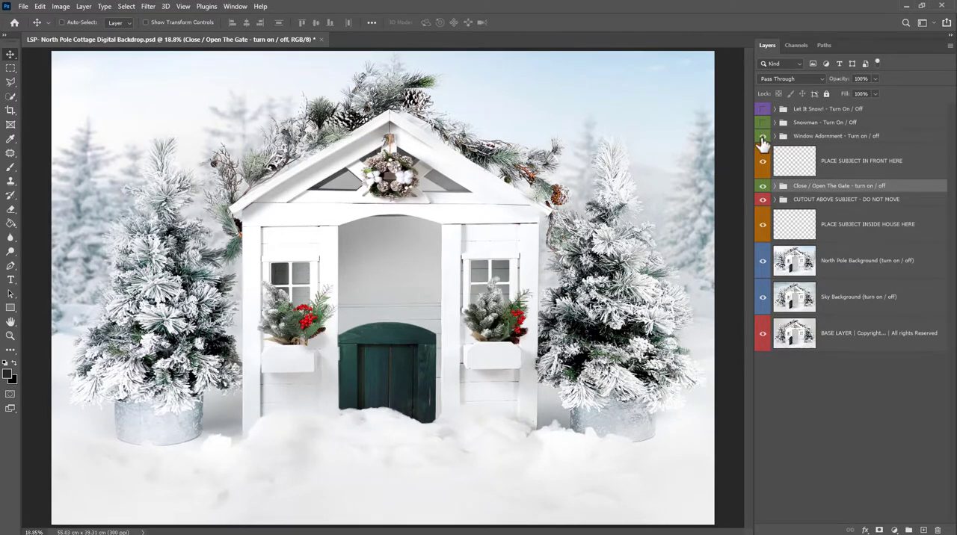
{"action": "left_click", "coordinate": [763, 136]}
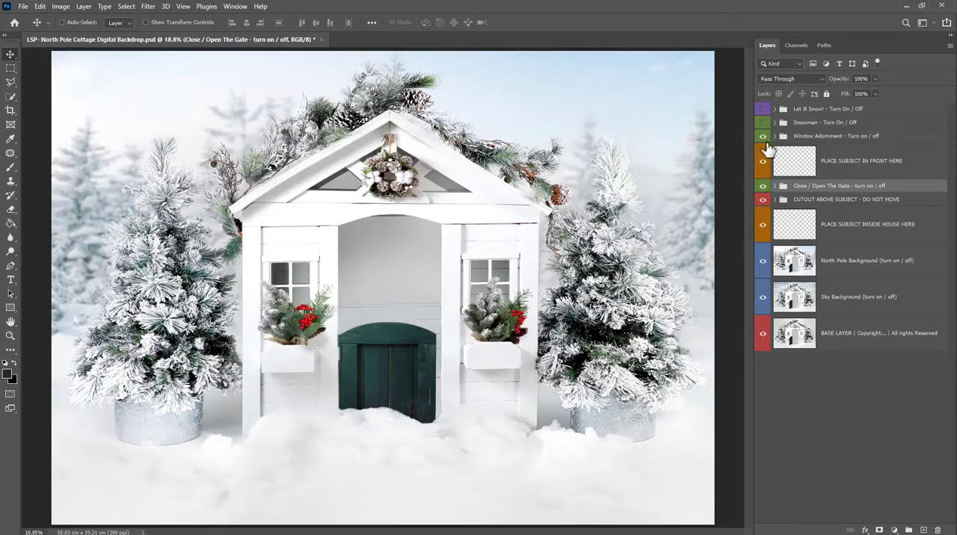
- Turn the Let It Snow! group on, then back off
{"action": "left_click", "coordinate": [763, 122]}
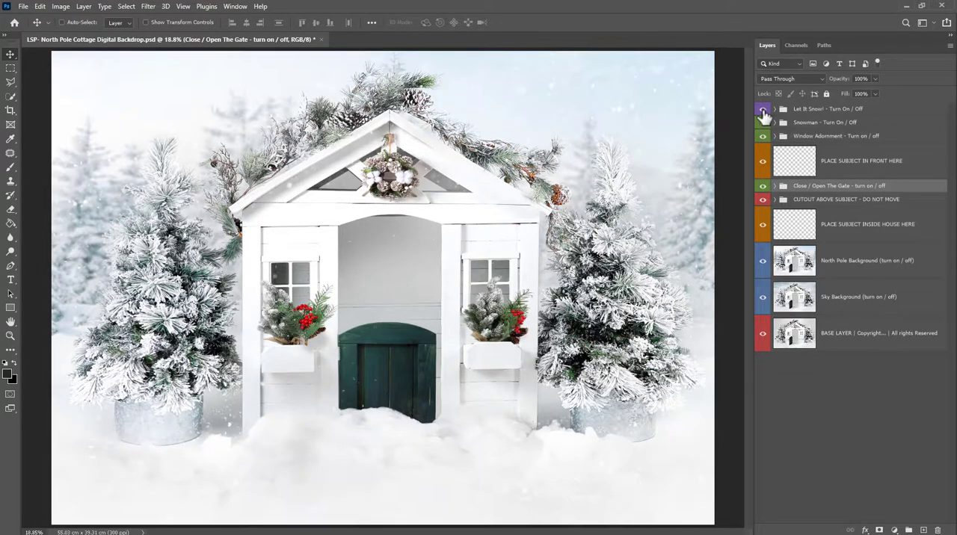
{"action": "left_click", "coordinate": [763, 108]}
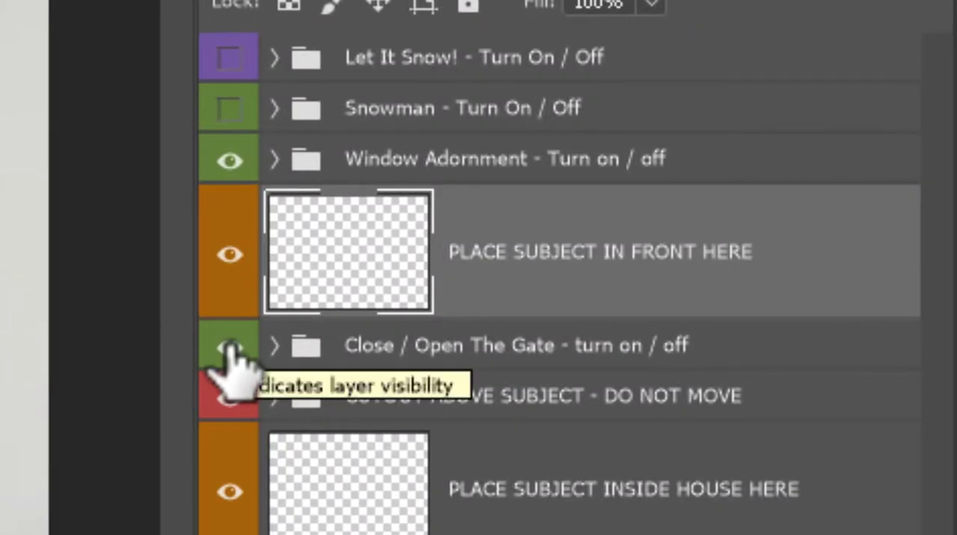
{"action": "left_click", "coordinate": [230, 346]}
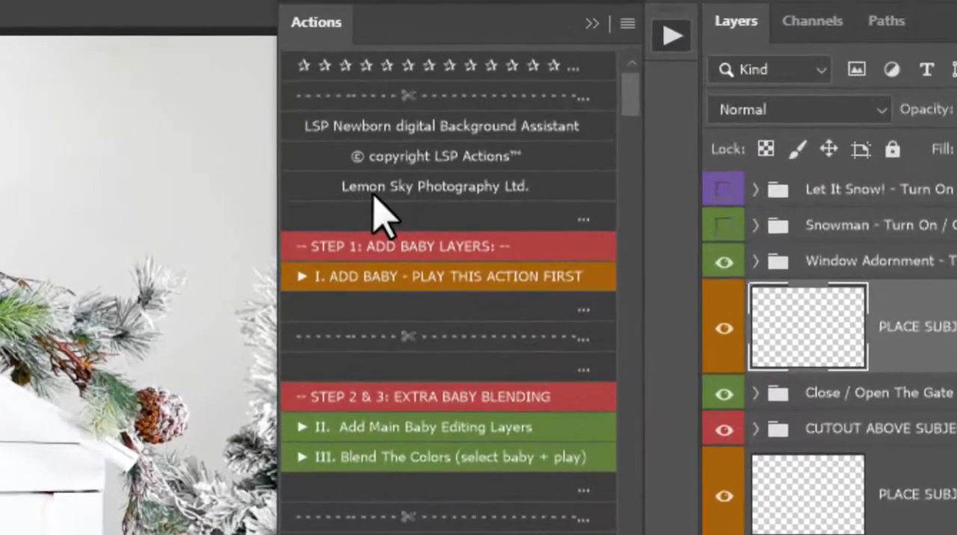
- Scroll down through the LSP background assistant actions list
{"action": "scroll", "scroll_direction": "down", "scroll_amount": 3}
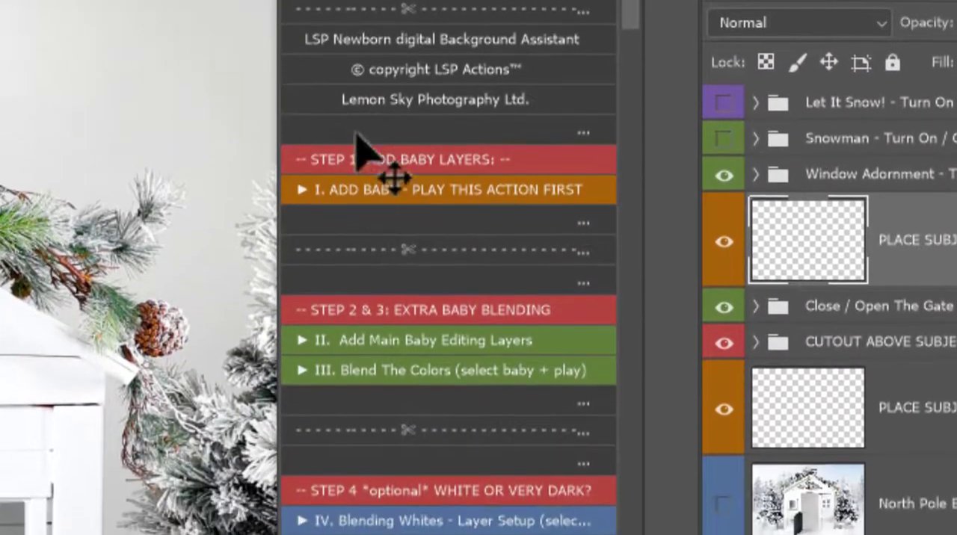
{"action": "scroll", "scroll_direction": "down", "scroll_amount": 3}
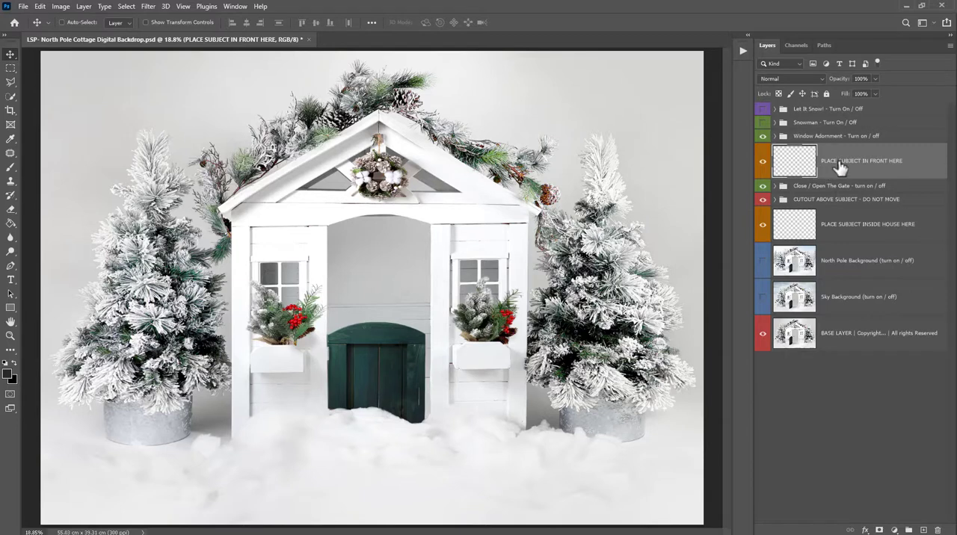
- Place familywhitebluejeansexample.jpg as an embedded layer above PLACE SUBJECT IN FRONT HERE
{"action": "left_click", "coordinate": [867, 224]}
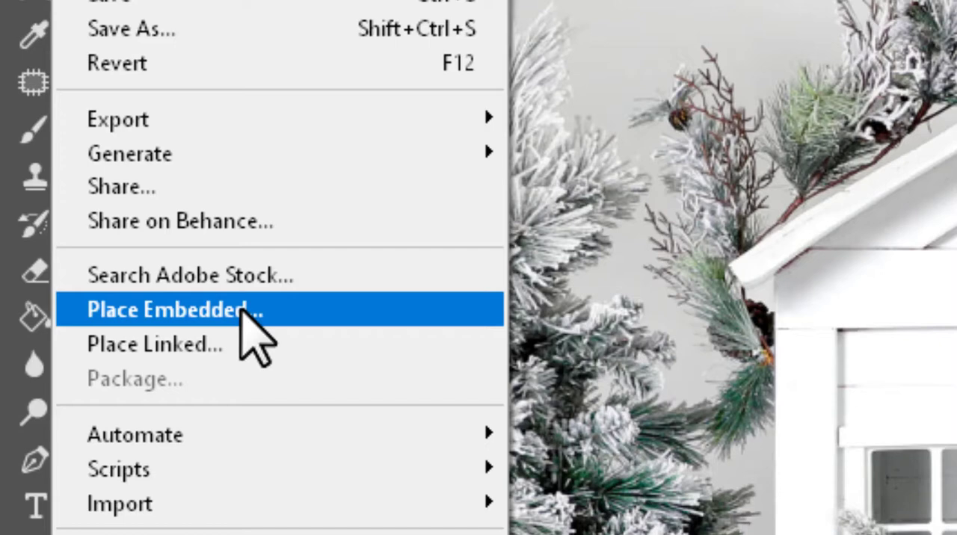
{"action": "left_click", "coordinate": [174, 309]}
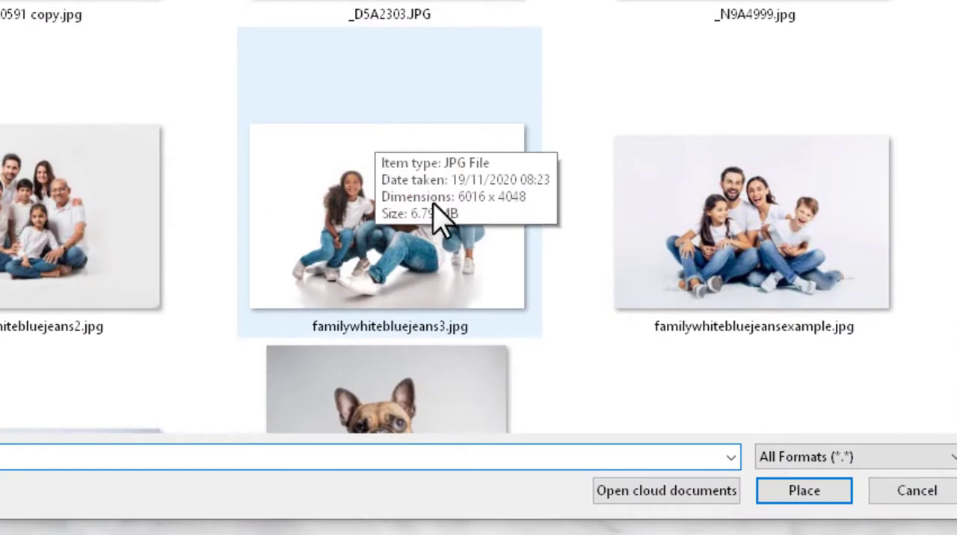
{"action": "left_click", "coordinate": [750, 227]}
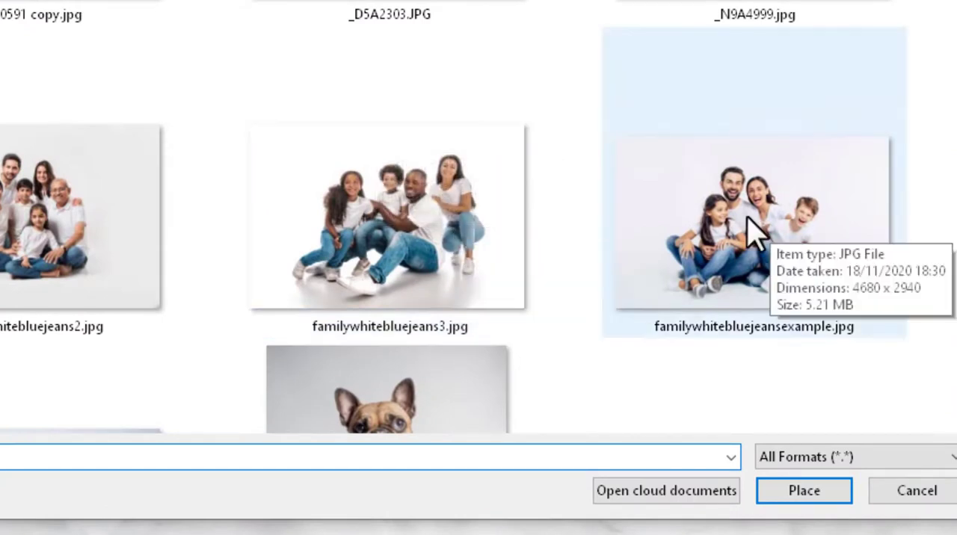
{"action": "left_click", "coordinate": [752, 225]}
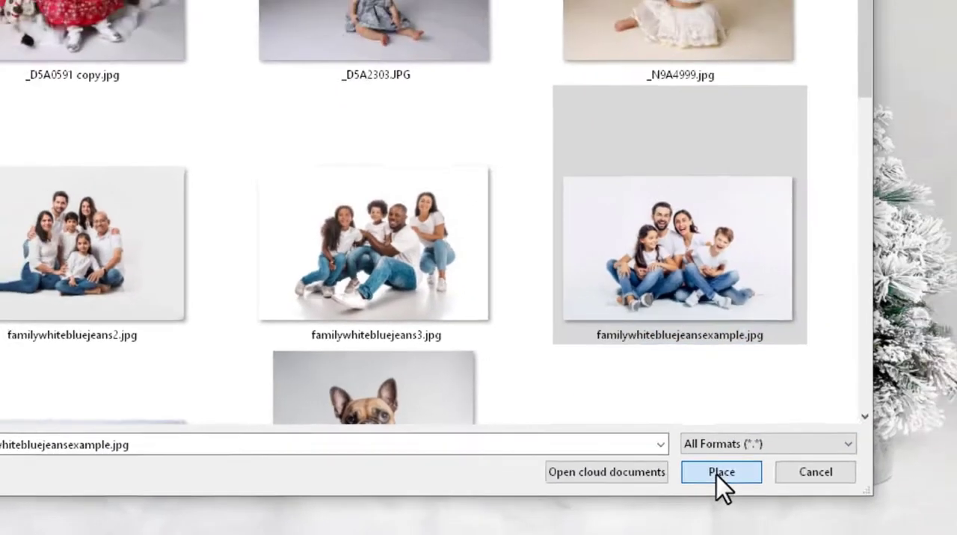
{"action": "left_click", "coordinate": [720, 471]}
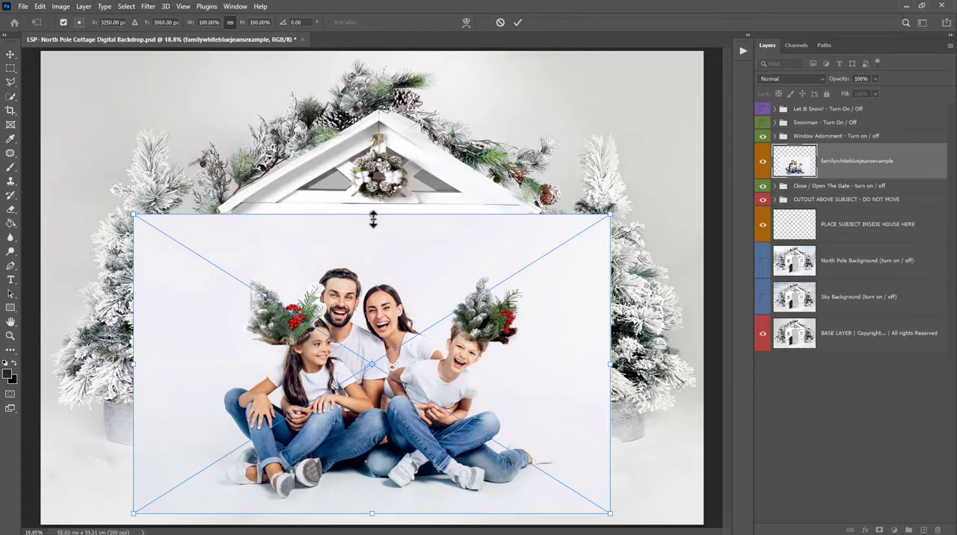
- Resize the placed family photo and move its layer beneath Let It Snow!
{"action": "left_click_drag", "start_coordinate": [372, 217], "coordinate": [372, 255]}
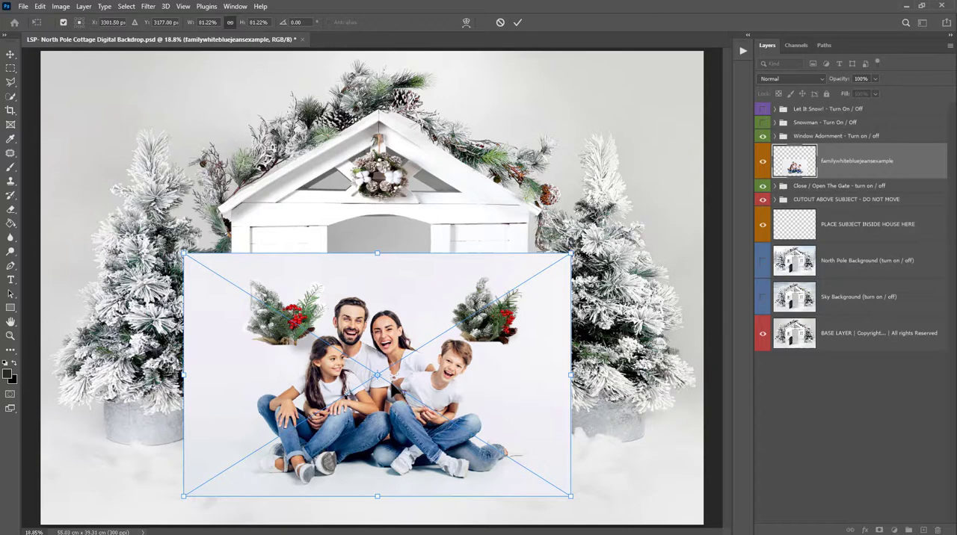
{"action": "left_click_drag", "start_coordinate": [378, 252], "coordinate": [395, 147]}
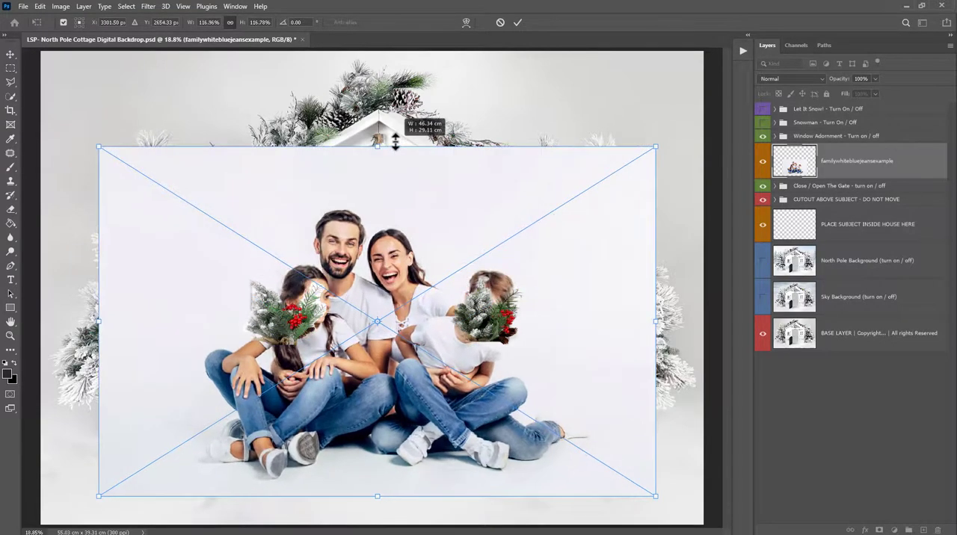
{"action": "left_click_drag", "start_coordinate": [395, 142], "coordinate": [380, 135]}
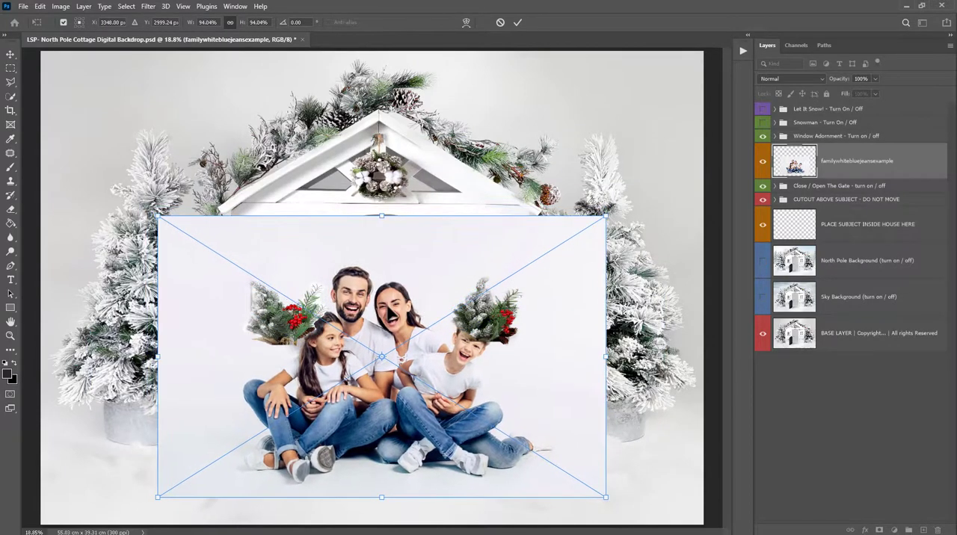
{"action": "left_click_drag", "start_coordinate": [381, 217], "coordinate": [381, 228]}
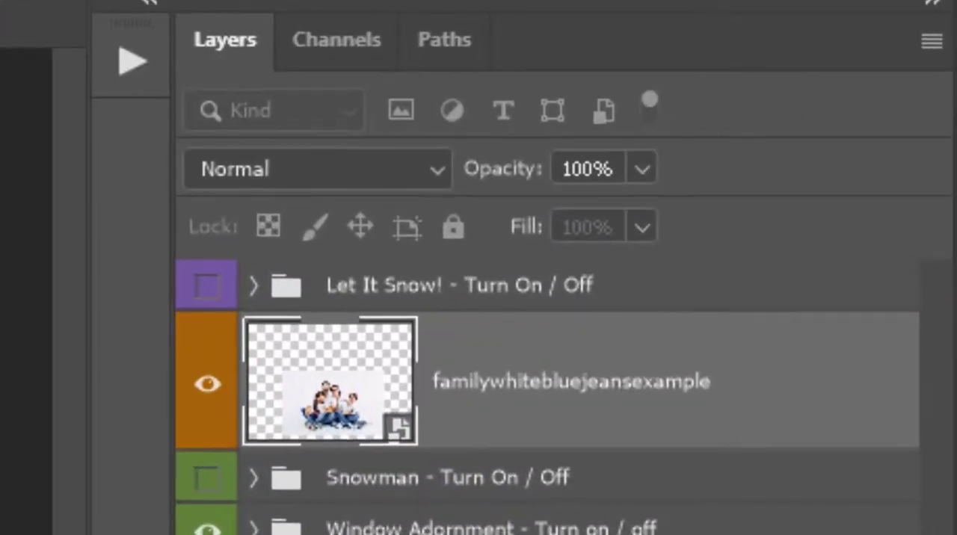
- Lower the family layer opacity to about 64% and transform it into the doorway
{"action": "left_click", "coordinate": [641, 167]}
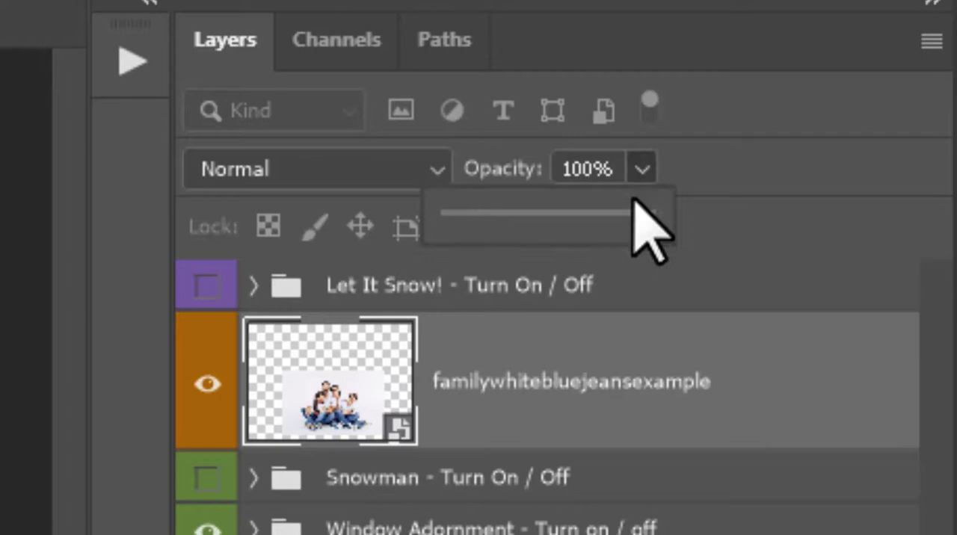
{"action": "left_click_drag", "start_coordinate": [639, 213], "coordinate": [572, 214]}
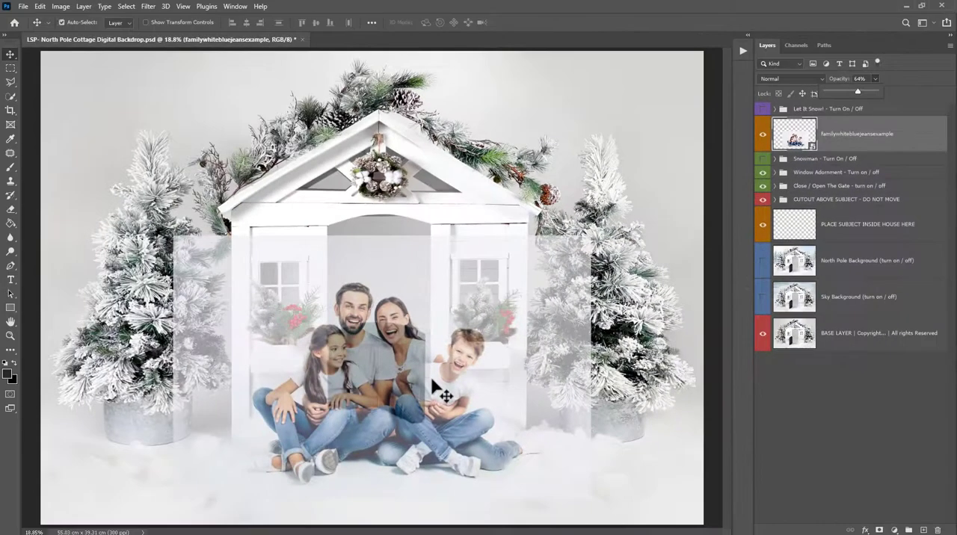
{"action": "key", "text": "ctrl+t"}
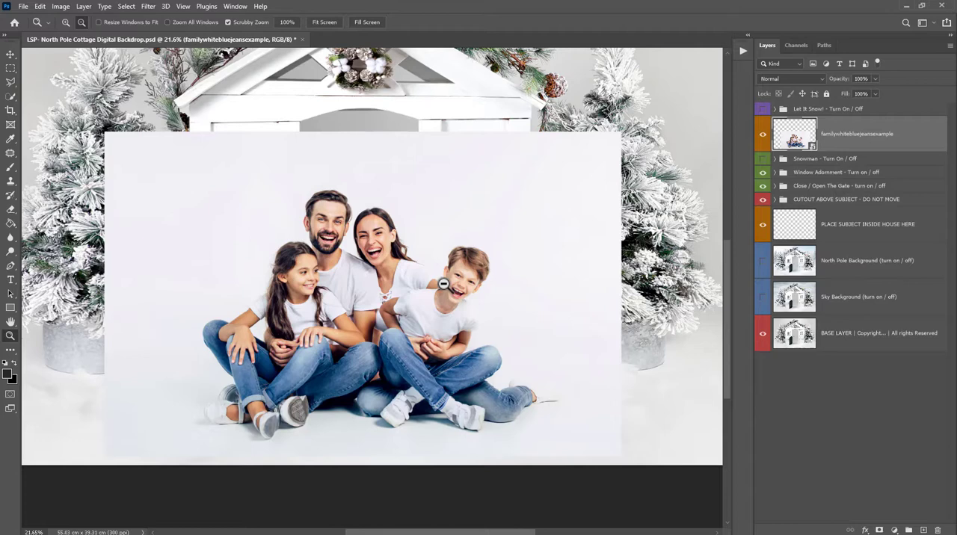
{"action": "mouse_move", "coordinate": [345, 291]}
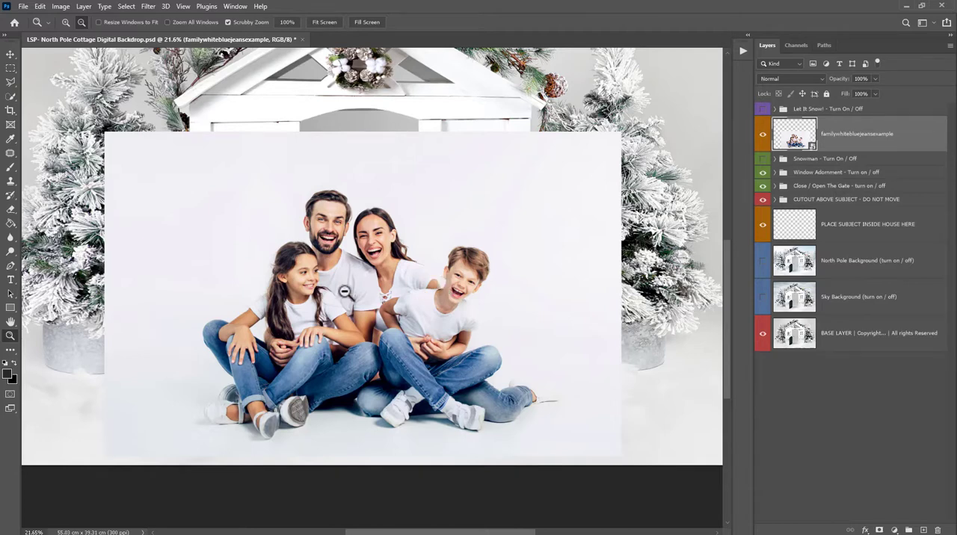
{"action": "mouse_move", "coordinate": [378, 207]}
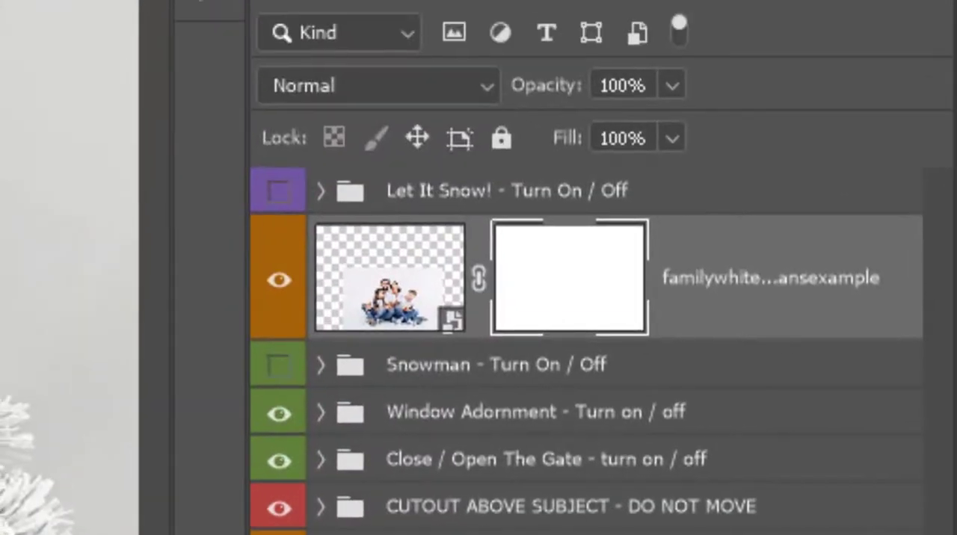
{"action": "mouse_move", "coordinate": [568, 314]}
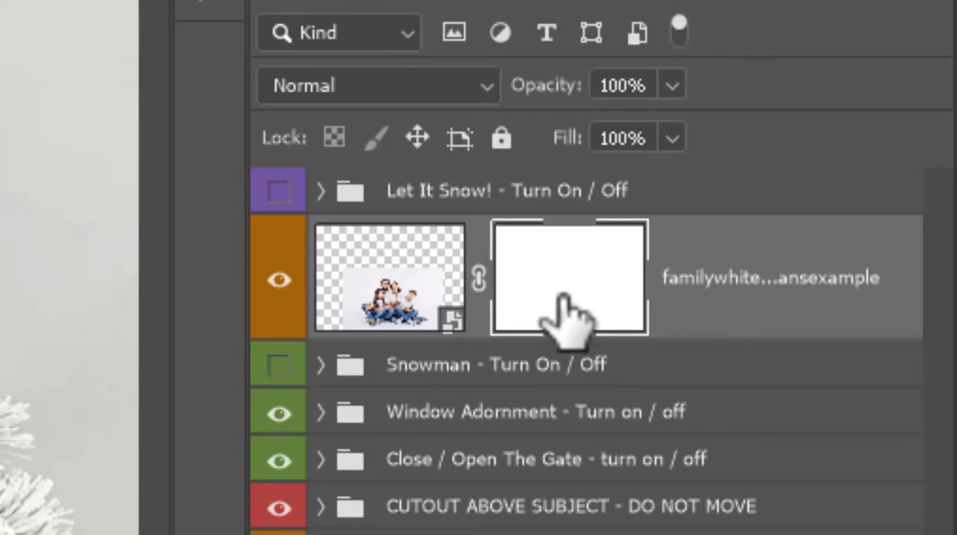
{"action": "mouse_move", "coordinate": [568, 299]}
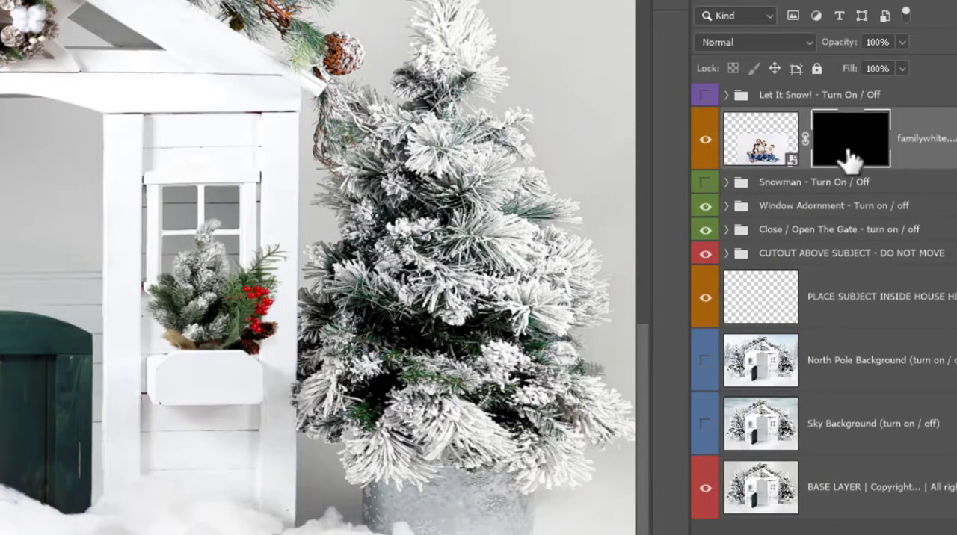
- Target the family layer's black mask for painting
{"action": "left_click", "coordinate": [851, 139]}
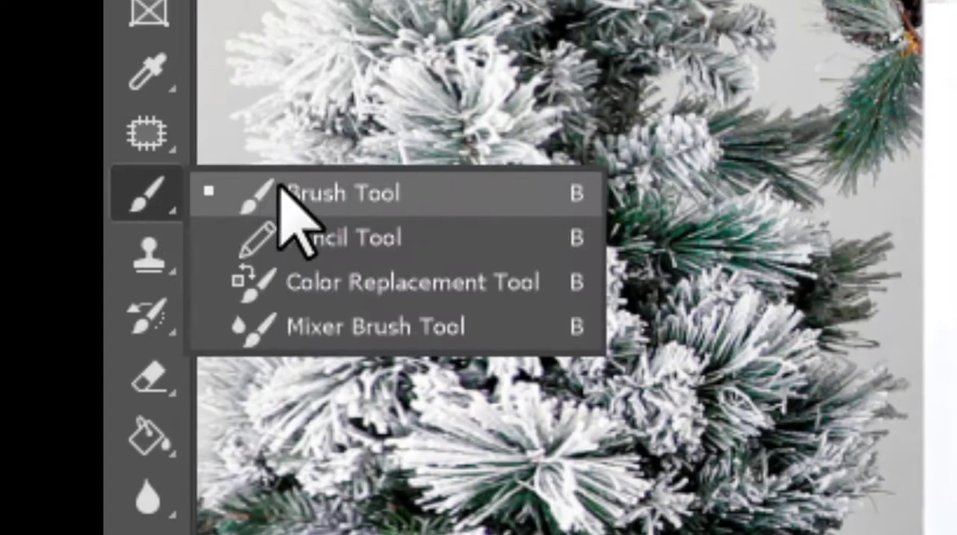
- Switch to painting on the mask with white as the foreground colour
{"action": "left_click", "coordinate": [339, 193]}
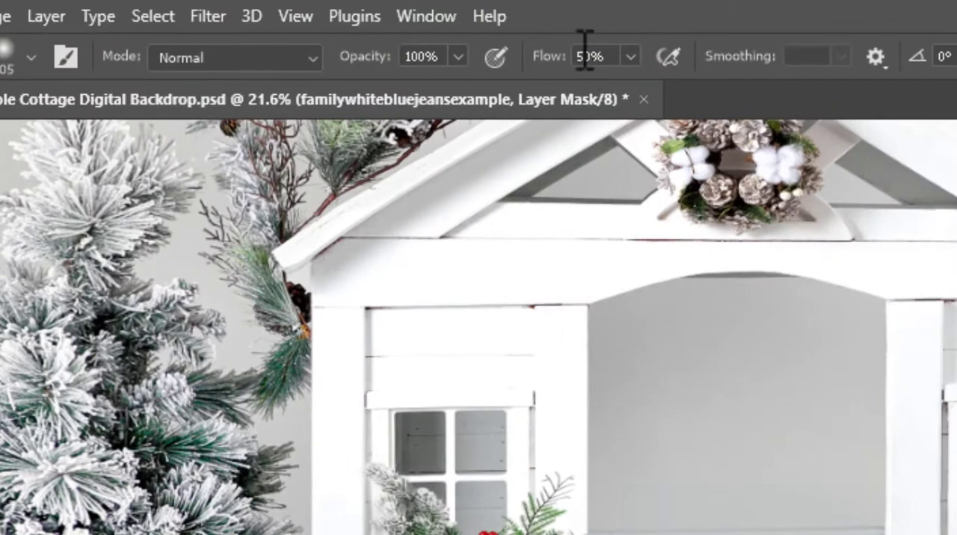
{"action": "mouse_move", "coordinate": [589, 55]}
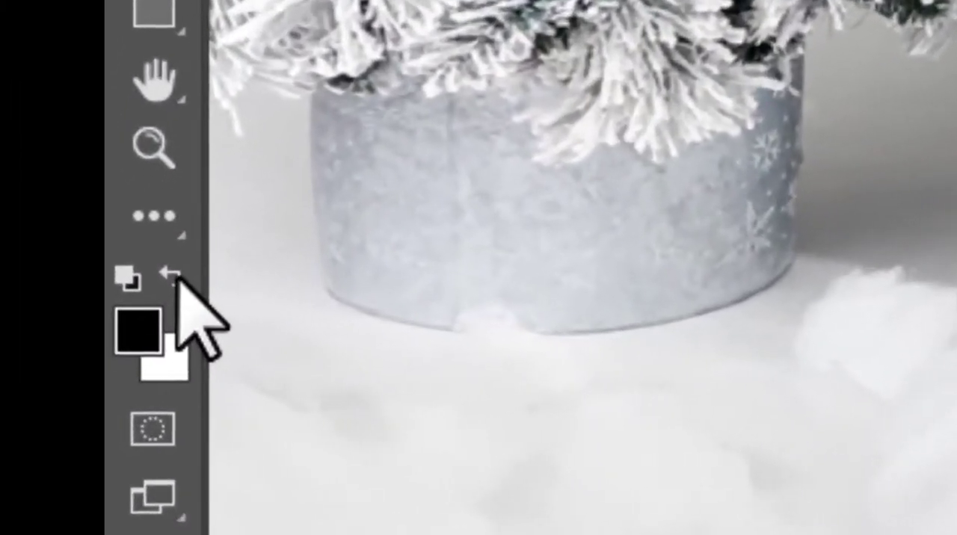
{"action": "key", "text": "x"}
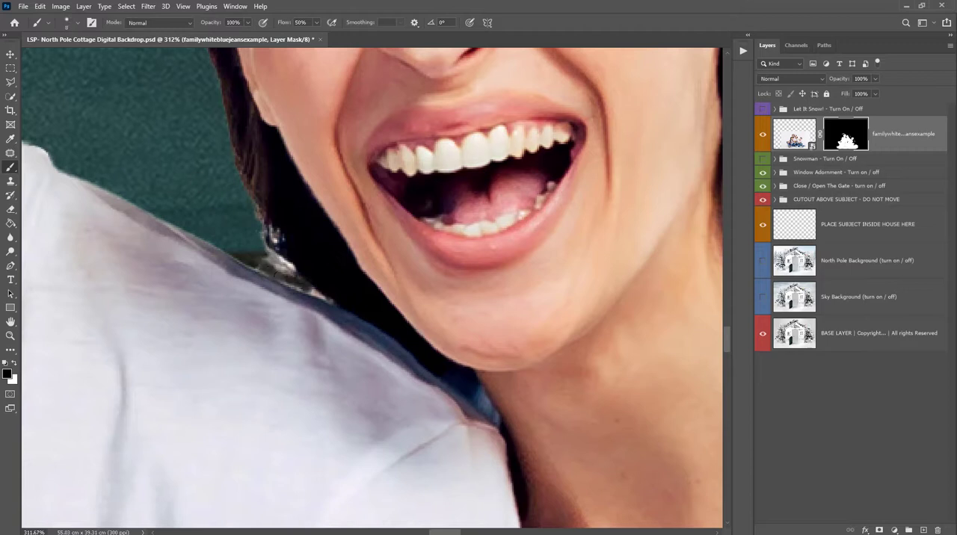
{"action": "mouse_move", "coordinate": [312, 291]}
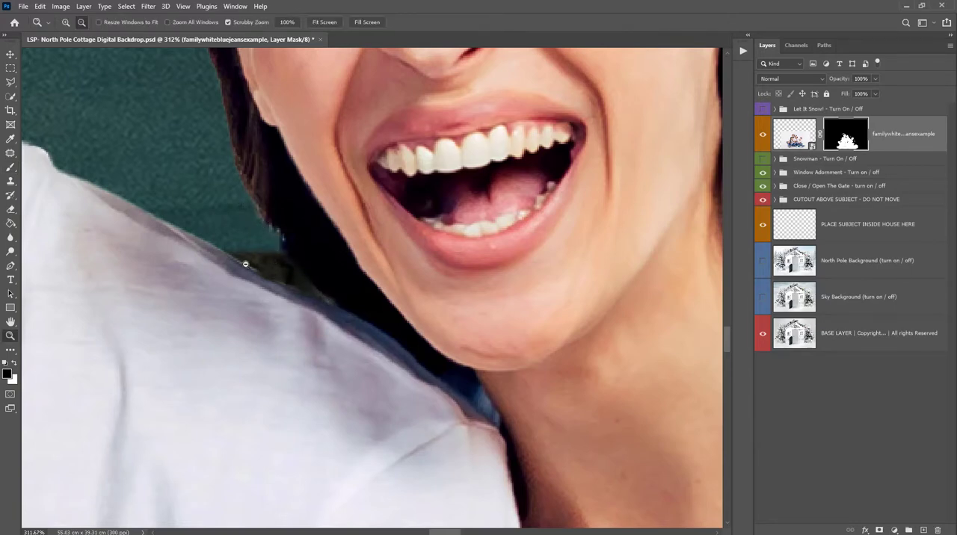
{"action": "left_click", "coordinate": [324, 21]}
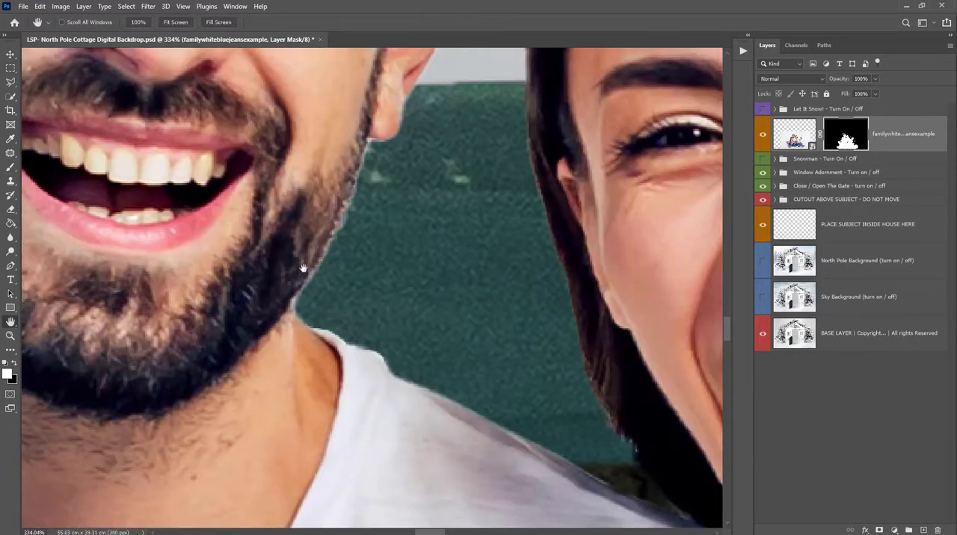
{"action": "mouse_move", "coordinate": [471, 182]}
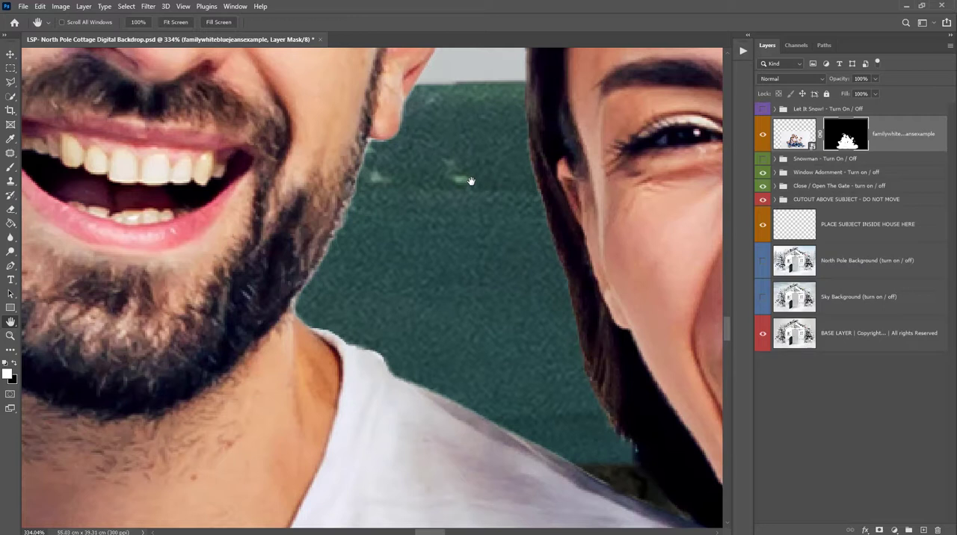
{"action": "mouse_move", "coordinate": [458, 209]}
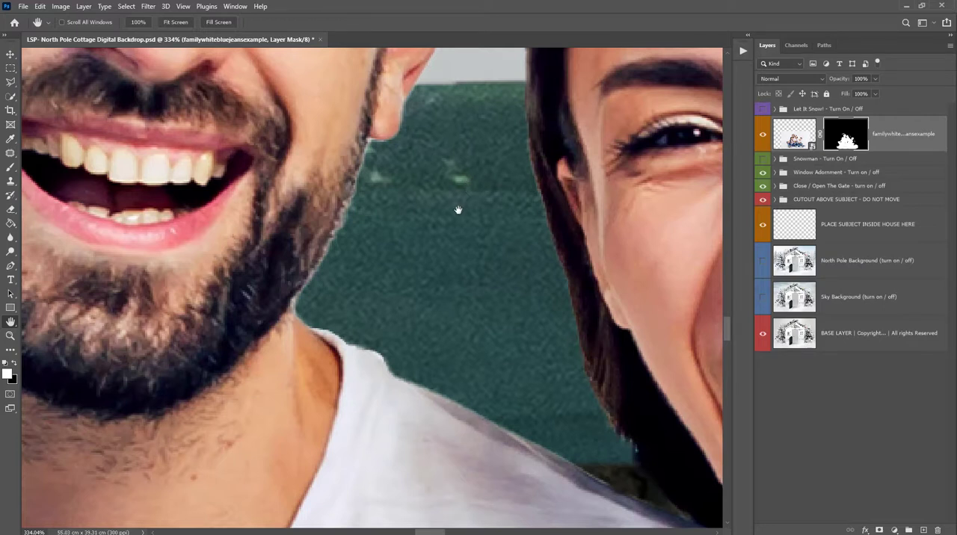
{"action": "mouse_move", "coordinate": [445, 238]}
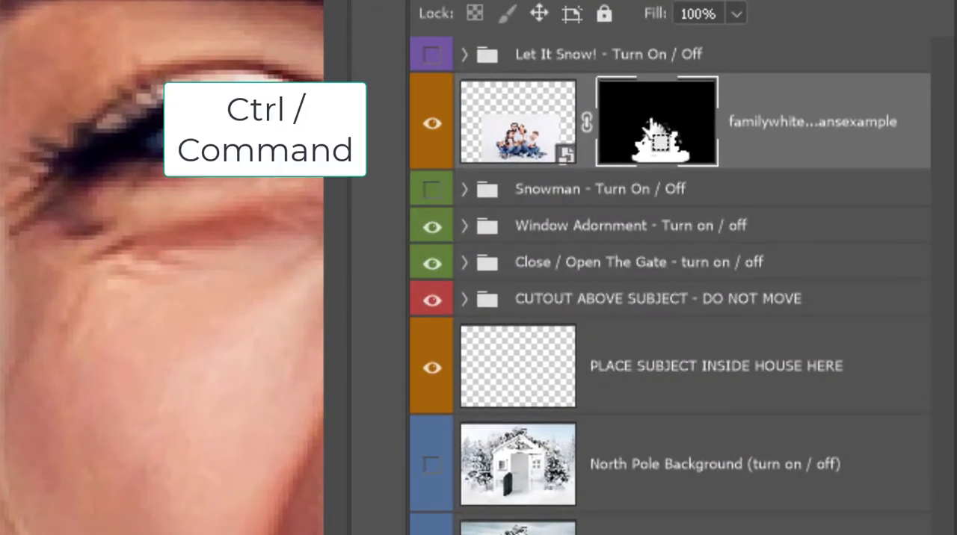
- Load the family mask as a selection, contract it by 2 px, and invert it
{"action": "left_click", "coordinate": [656, 124]}
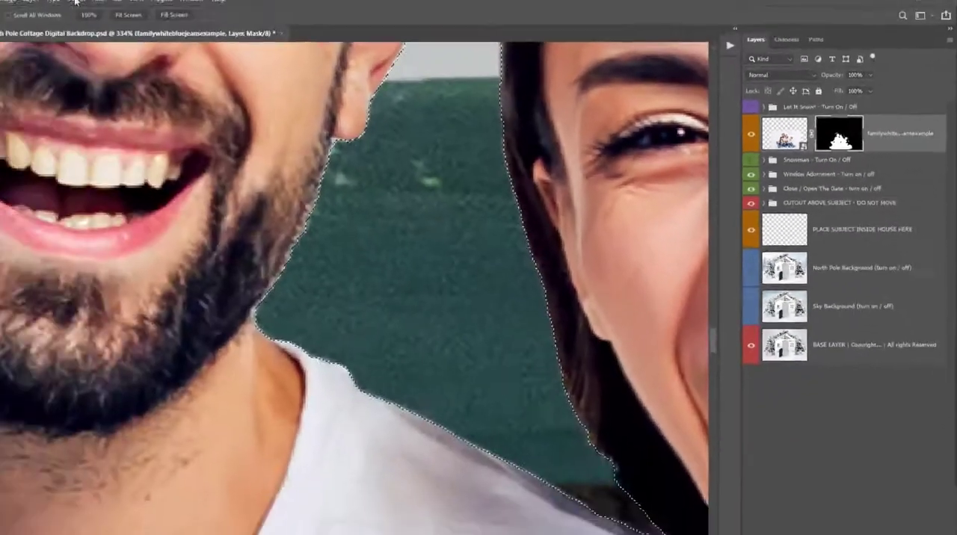
{"action": "left_click", "coordinate": [135, 9]}
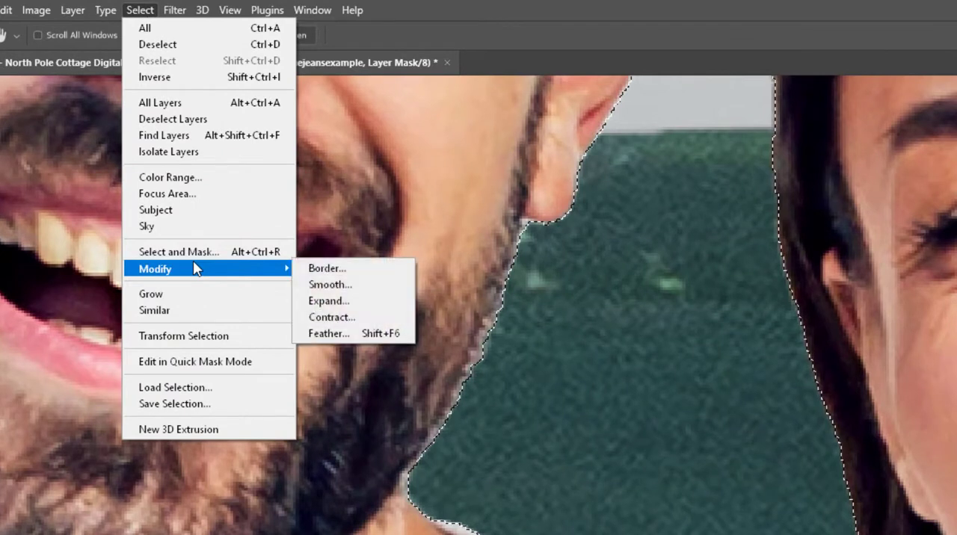
{"action": "mouse_move", "coordinate": [346, 316]}
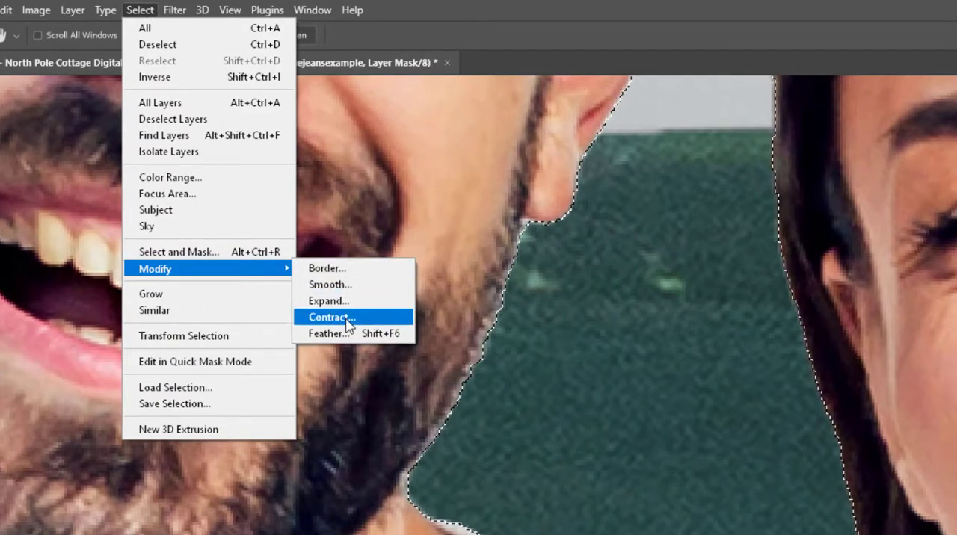
{"action": "left_click", "coordinate": [330, 317]}
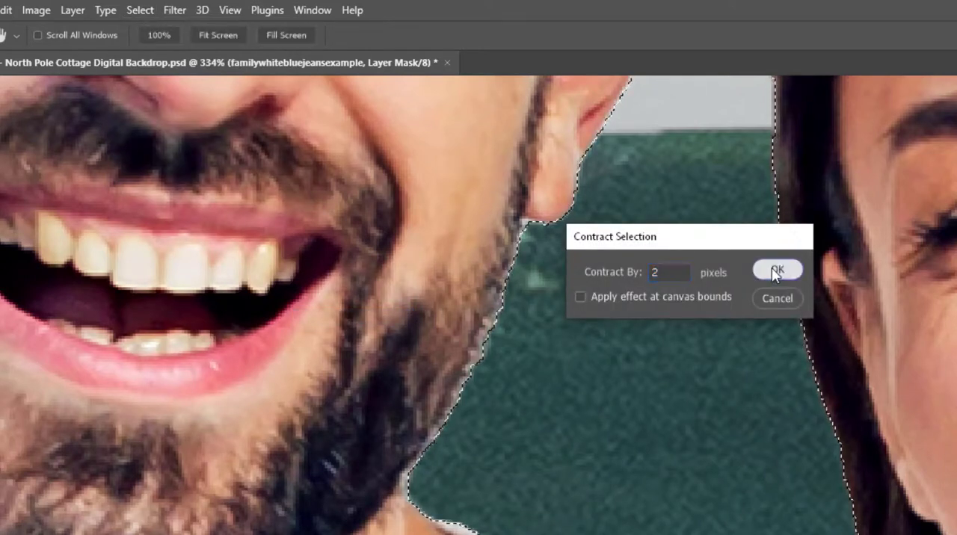
{"action": "left_click", "coordinate": [778, 269]}
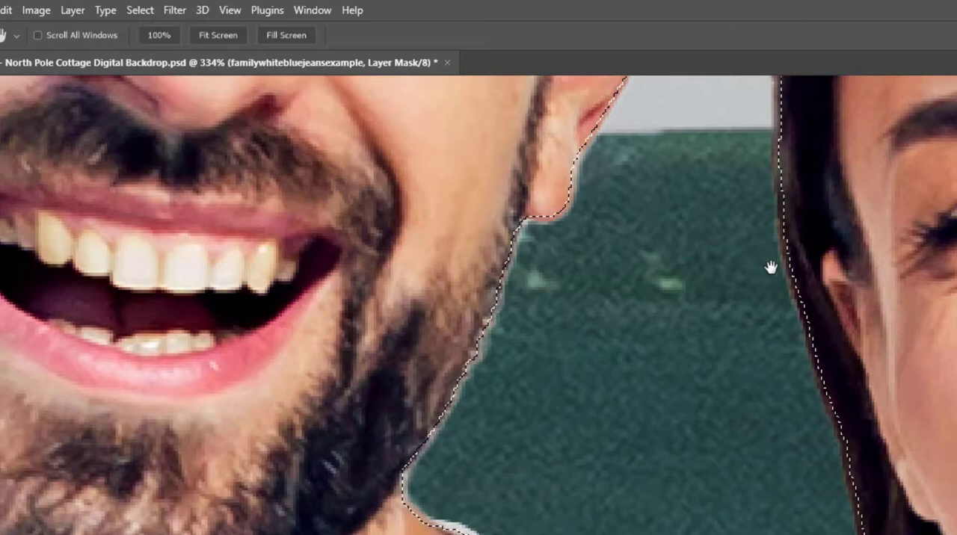
{"action": "left_click", "coordinate": [140, 10]}
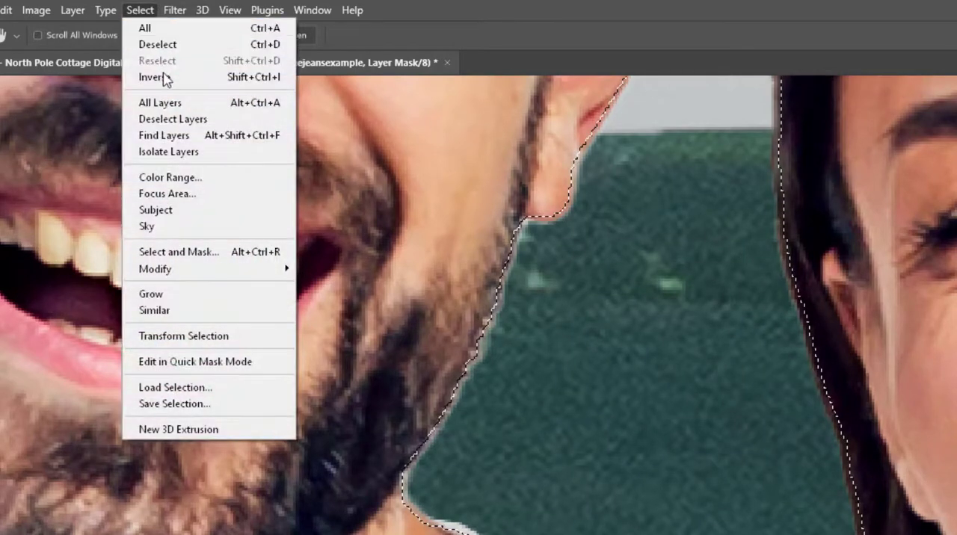
{"action": "mouse_move", "coordinate": [149, 77]}
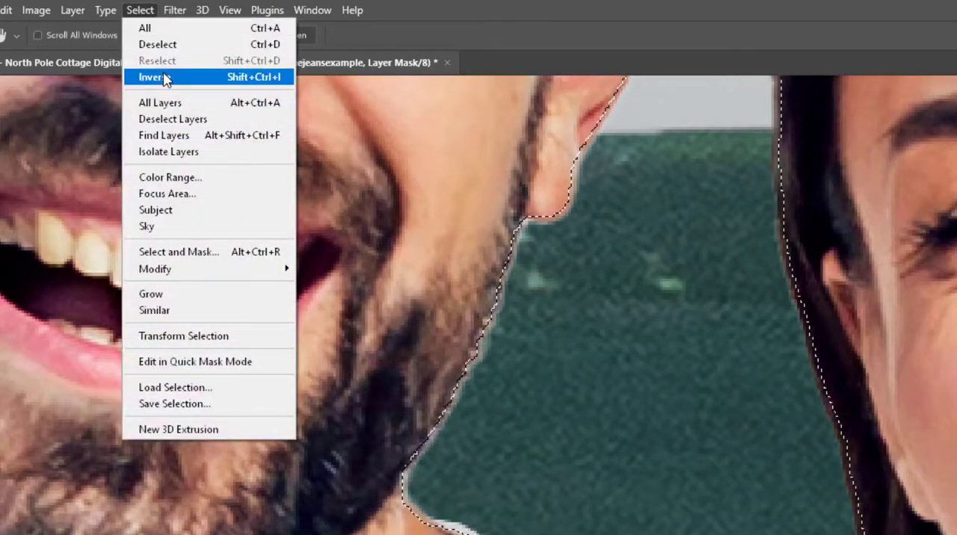
{"action": "left_click", "coordinate": [151, 77]}
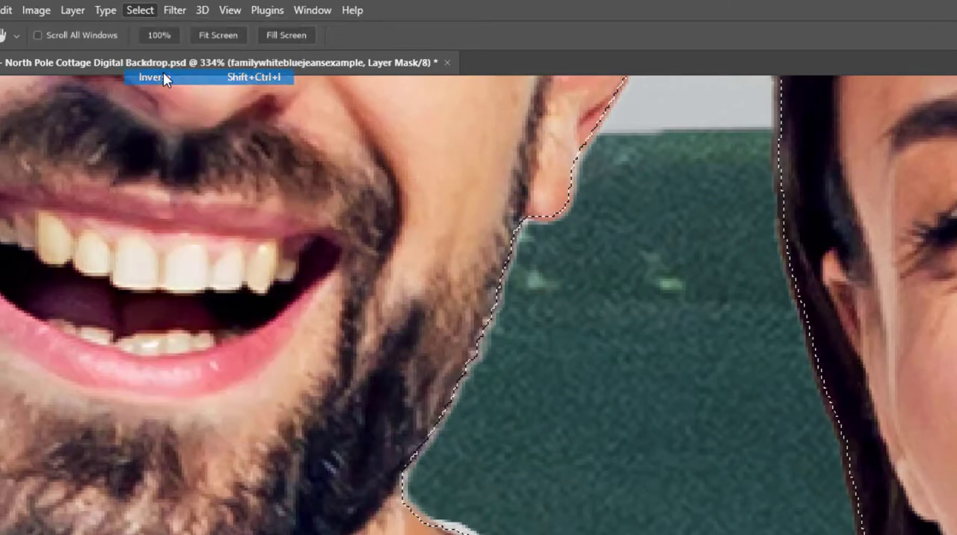
{"action": "left_click", "coordinate": [151, 77]}
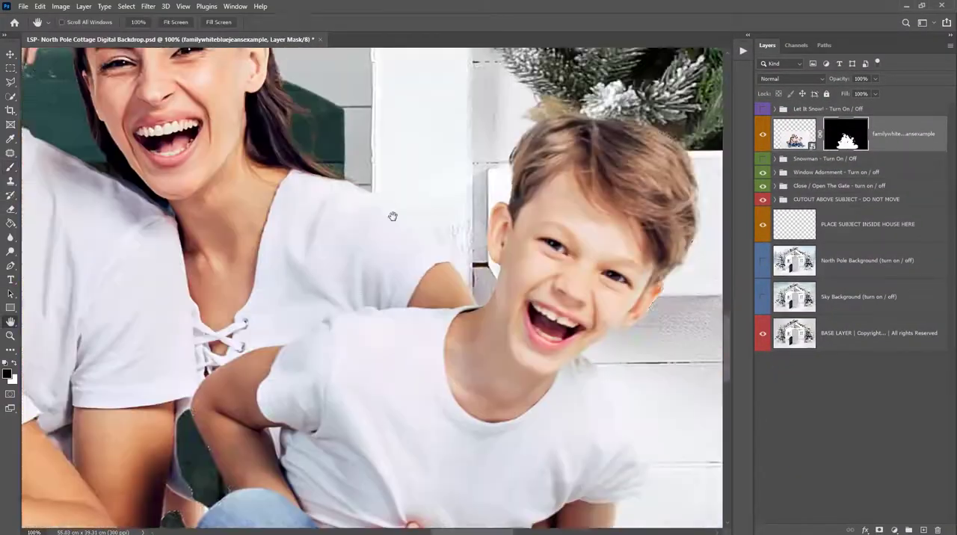
- Toggle the family layer off and back on to check the cottage backdrop around them
{"action": "scroll", "scroll_direction": "down", "scroll_amount": 3}
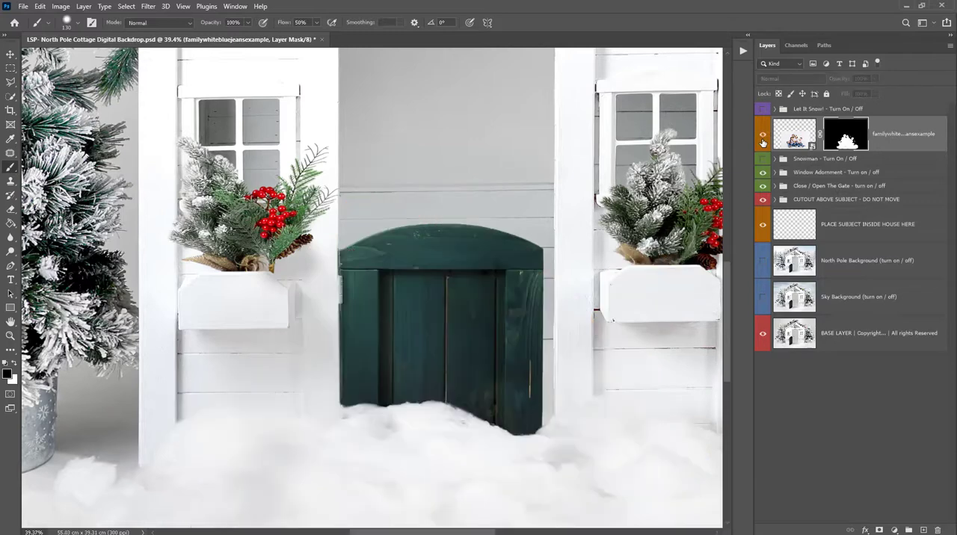
{"action": "left_click", "coordinate": [762, 134]}
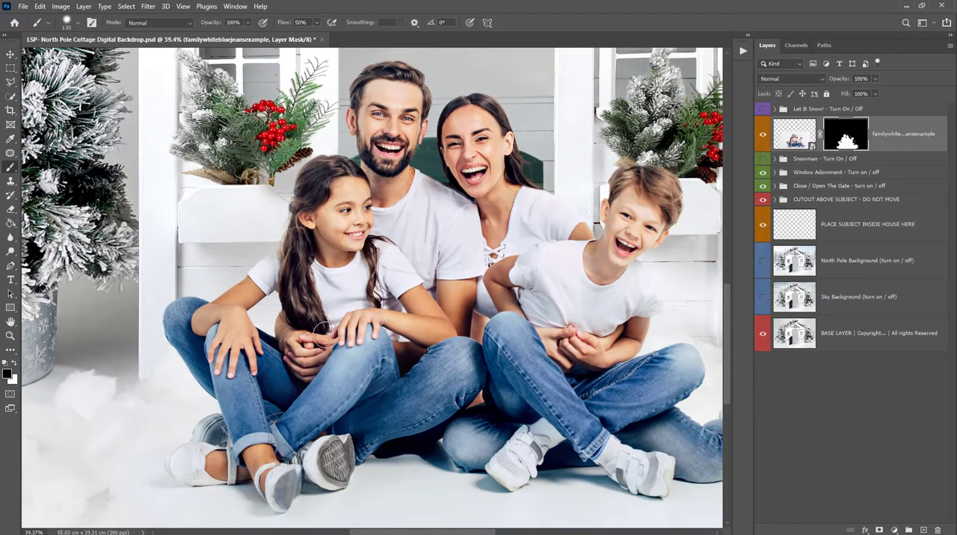
{"action": "mouse_move", "coordinate": [441, 155]}
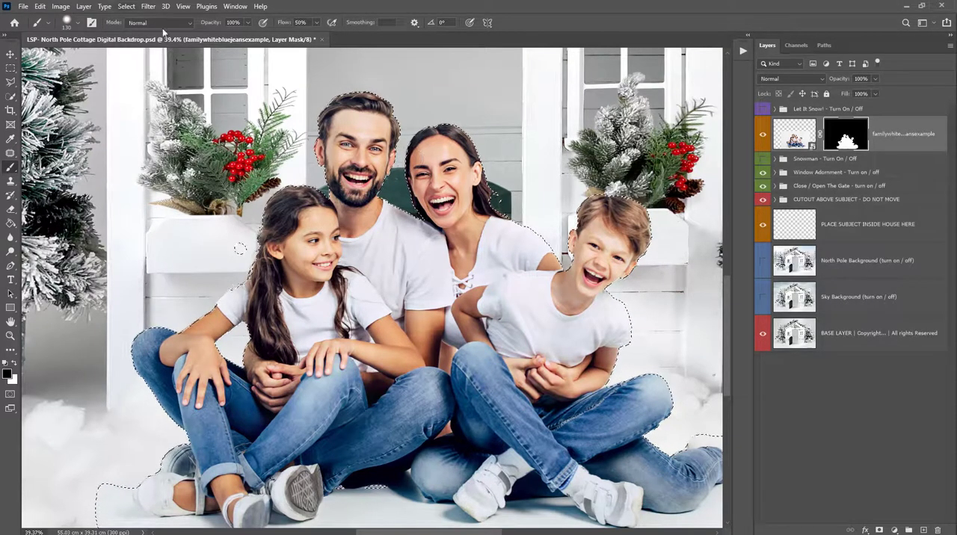
{"action": "left_click", "coordinate": [126, 6]}
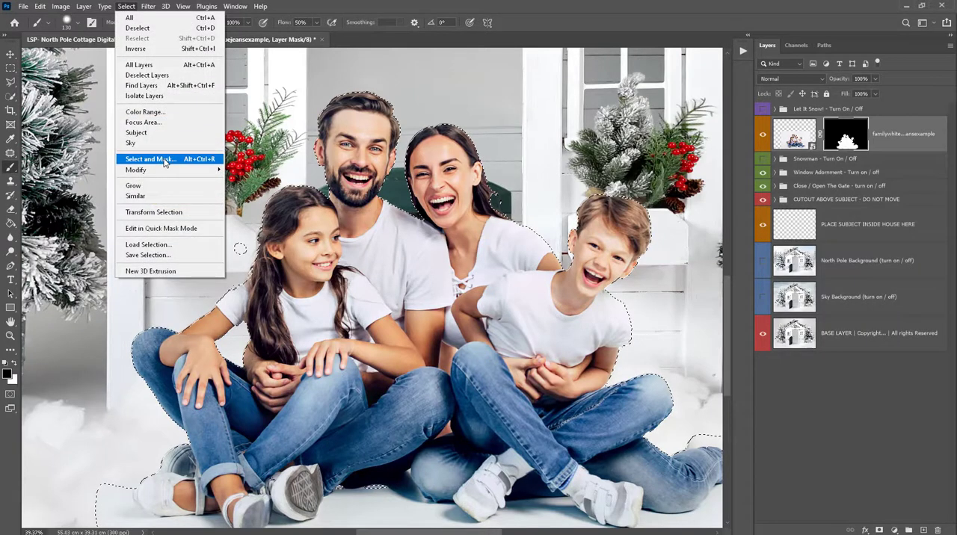
{"action": "left_click", "coordinate": [150, 158]}
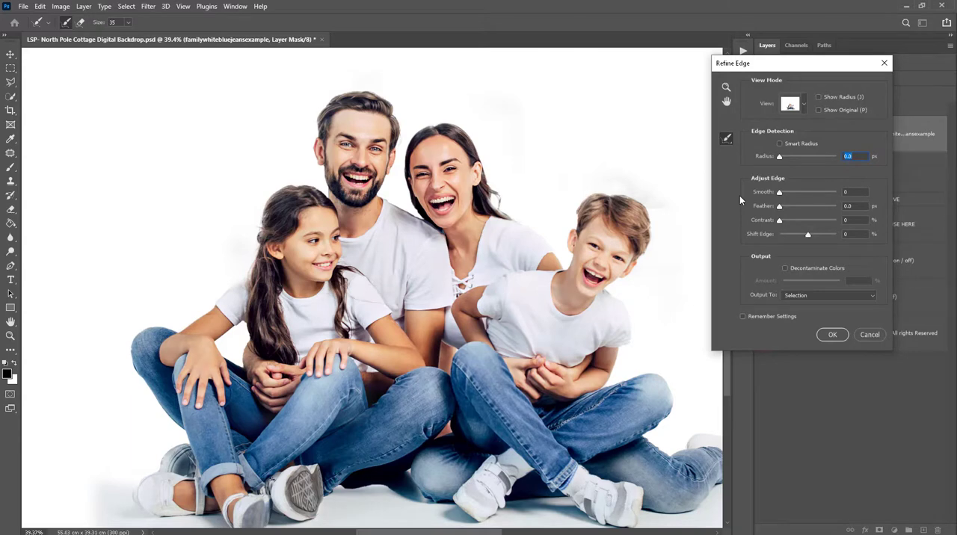
{"action": "left_click", "coordinate": [832, 334]}
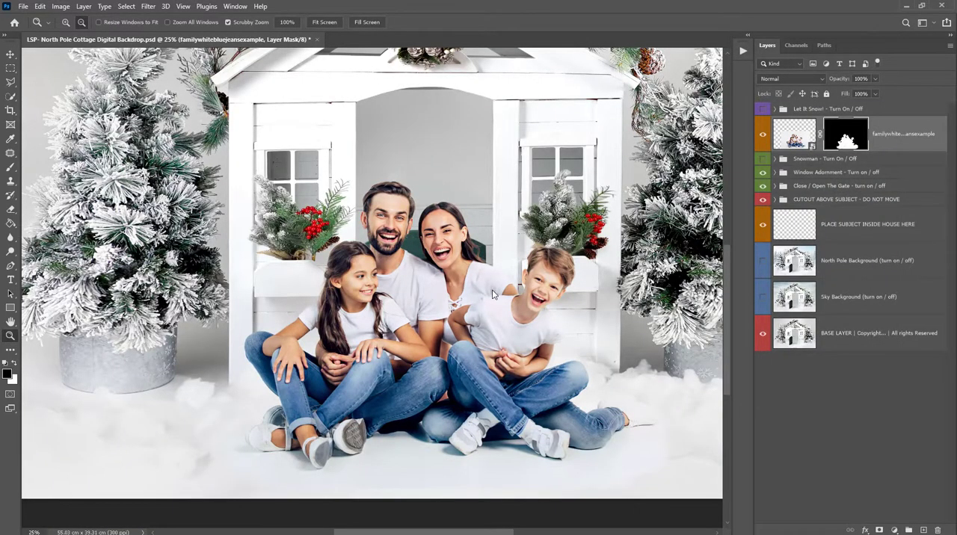
- Load the family layer mask as a selection and open Select and Mask
{"action": "left_click", "coordinate": [845, 134]}
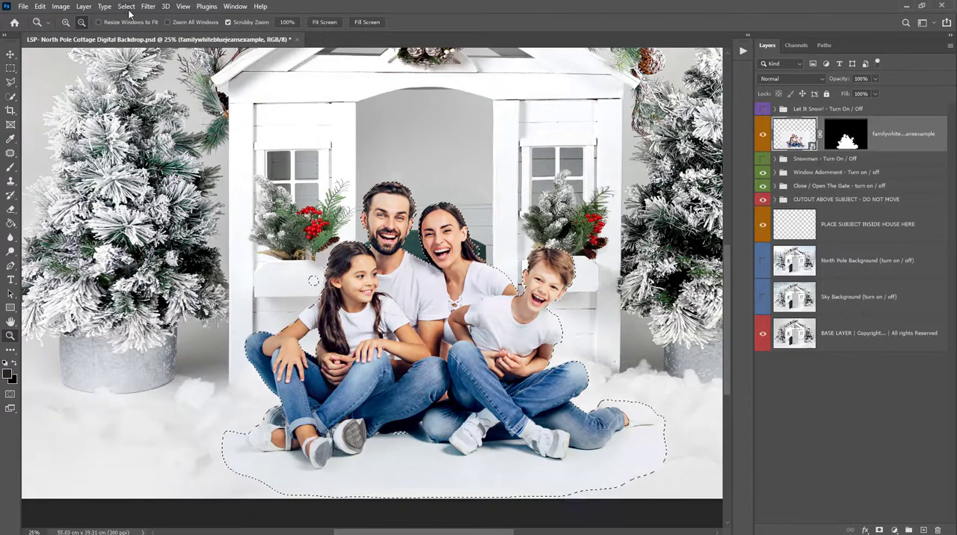
{"action": "left_click", "coordinate": [125, 6]}
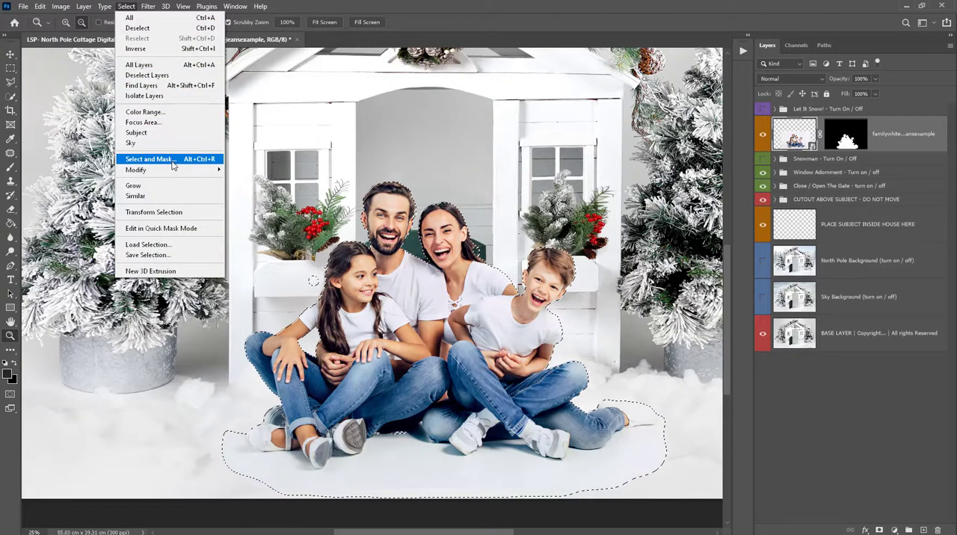
{"action": "left_click", "coordinate": [149, 158]}
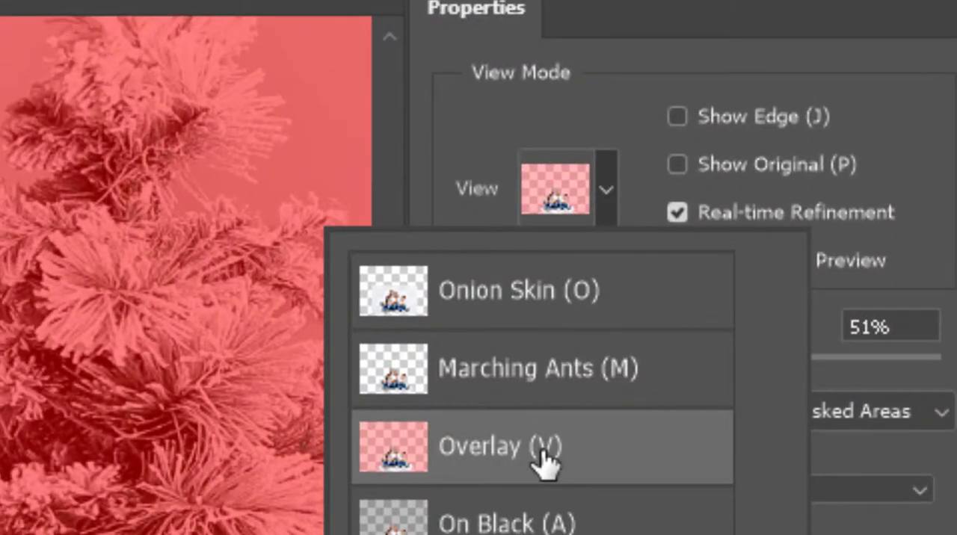
- Refine the family edge with Overlay view, Smart Radius 1 px and Shift Edge -25%, then apply
{"action": "left_click", "coordinate": [499, 446]}
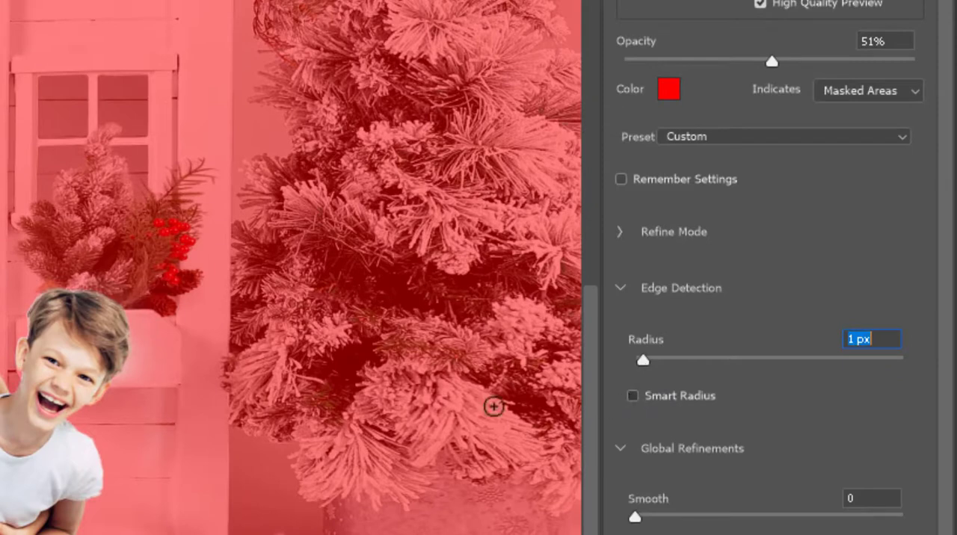
{"action": "left_click", "coordinate": [632, 395]}
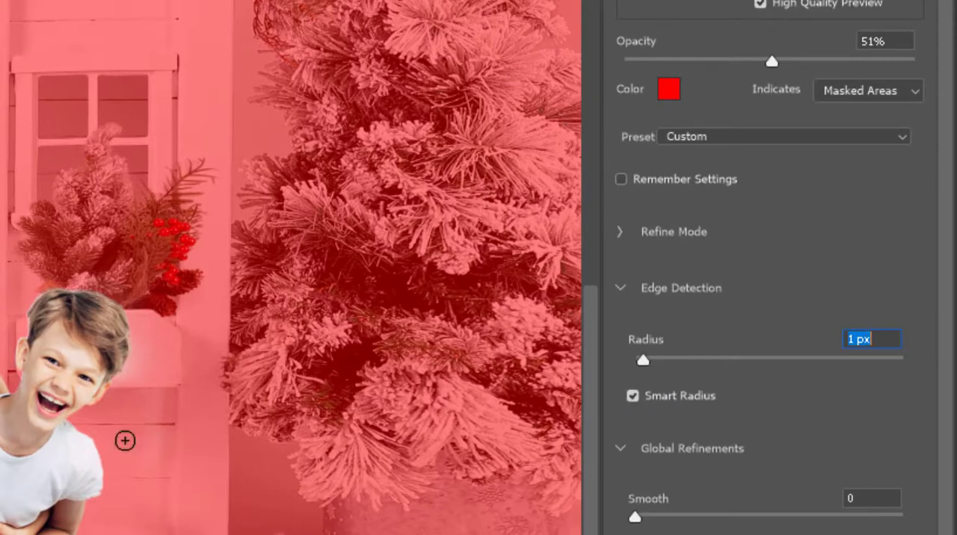
{"action": "scroll", "scroll_direction": "down", "scroll_amount": 3}
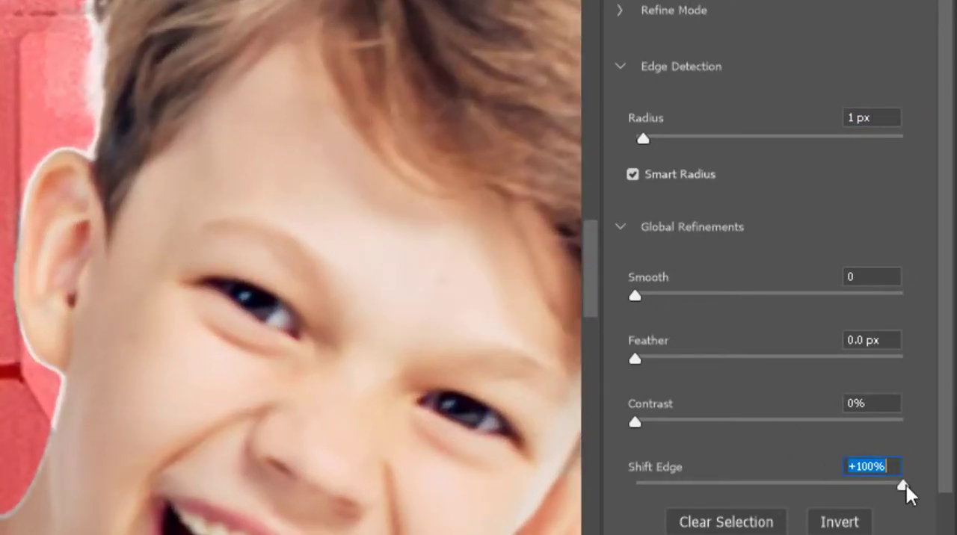
{"action": "left_click_drag", "start_coordinate": [897, 486], "coordinate": [709, 486]}
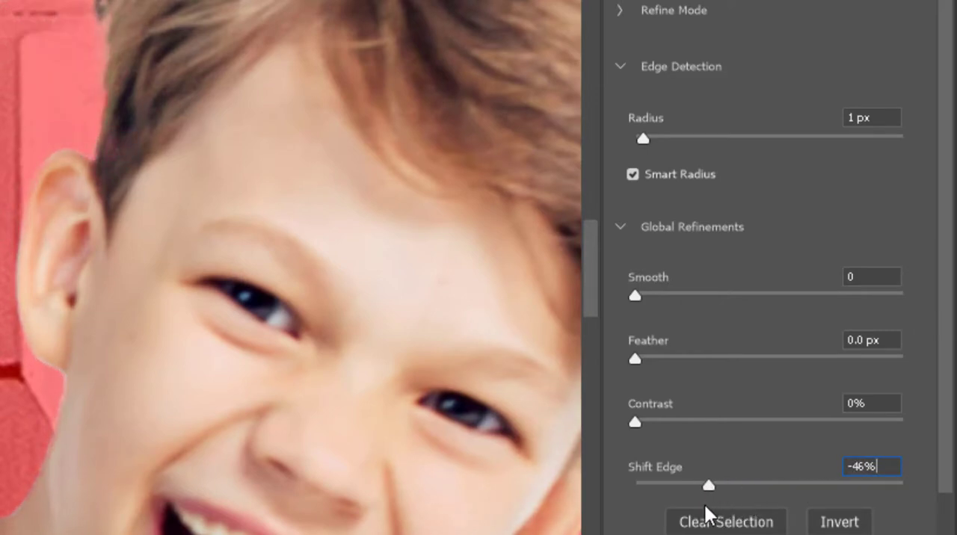
{"action": "left_click_drag", "start_coordinate": [709, 485], "coordinate": [732, 486]}
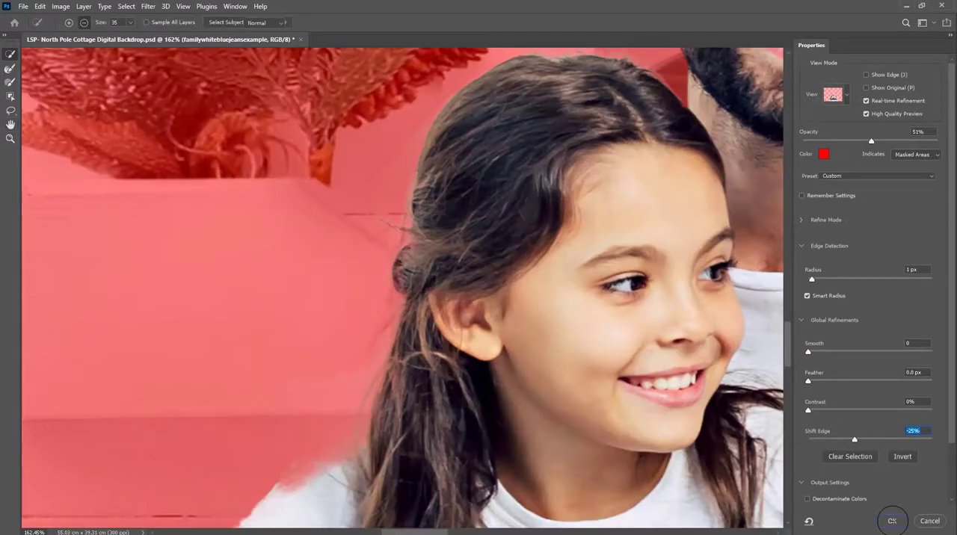
{"action": "left_click", "coordinate": [891, 521]}
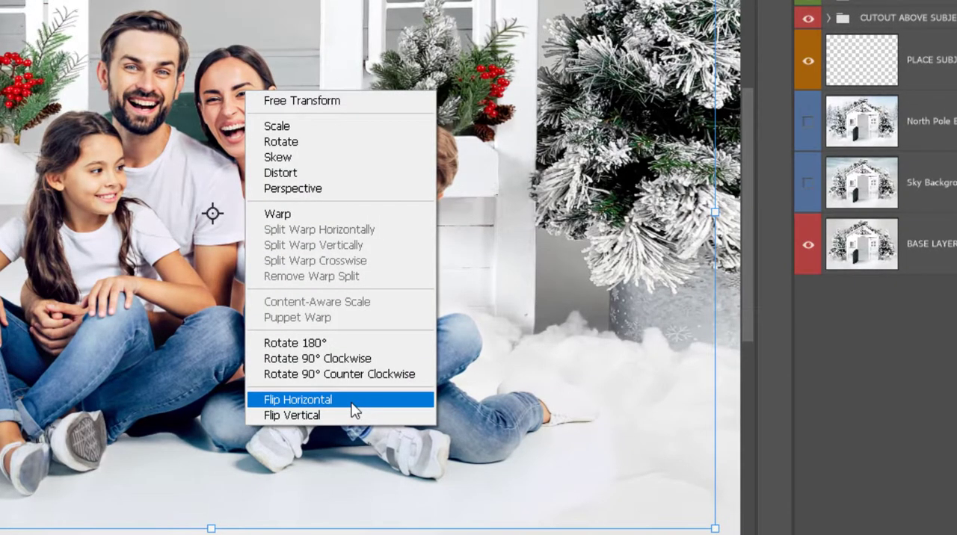
- Flip the family photo horizontally in Free Transform
{"action": "left_click", "coordinate": [298, 399]}
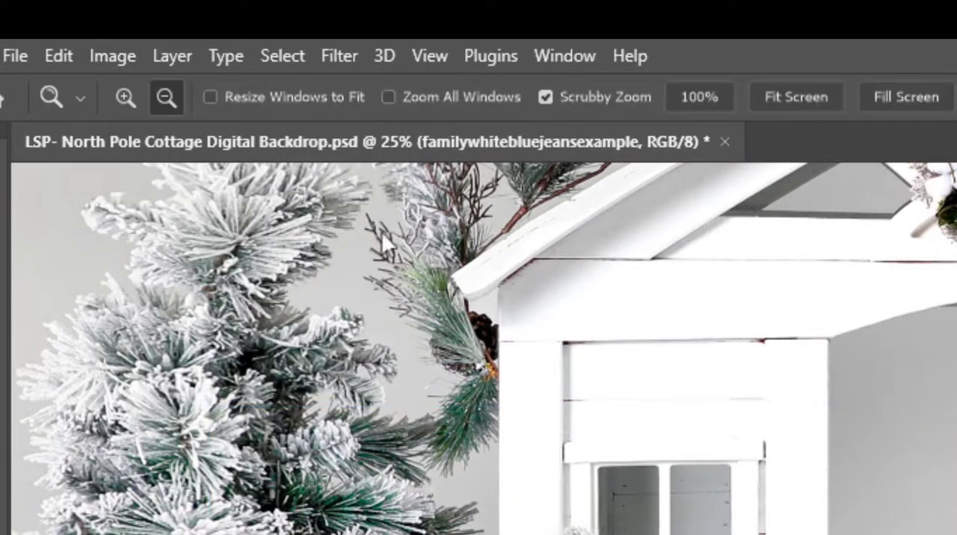
- Open the Image menu's rotation options to flip the canvas horizontally
{"action": "left_click", "coordinate": [112, 55]}
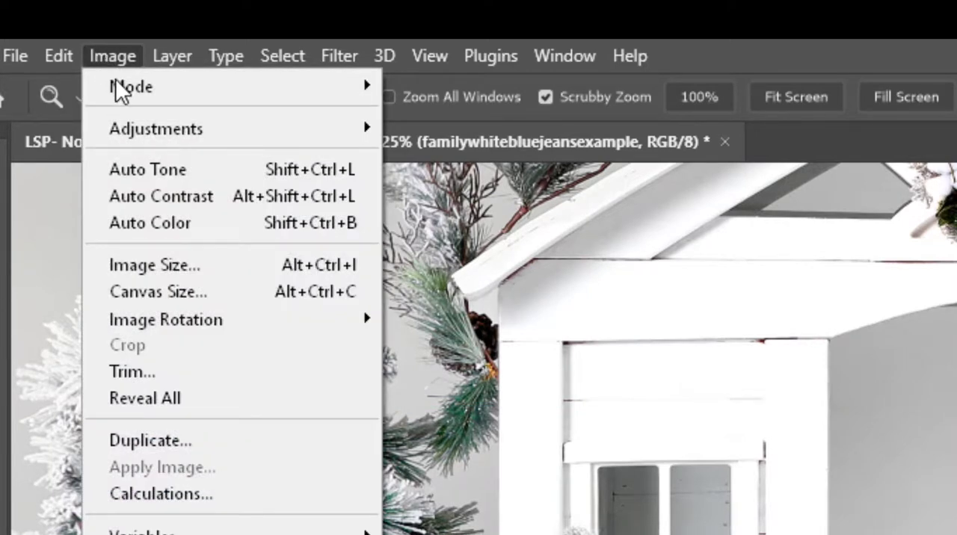
{"action": "mouse_move", "coordinate": [166, 319]}
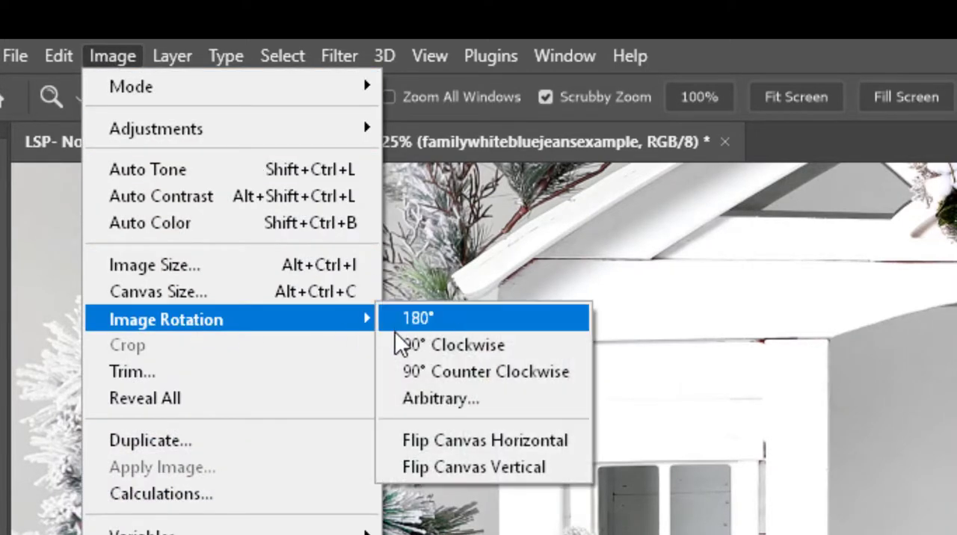
{"action": "mouse_move", "coordinate": [471, 439]}
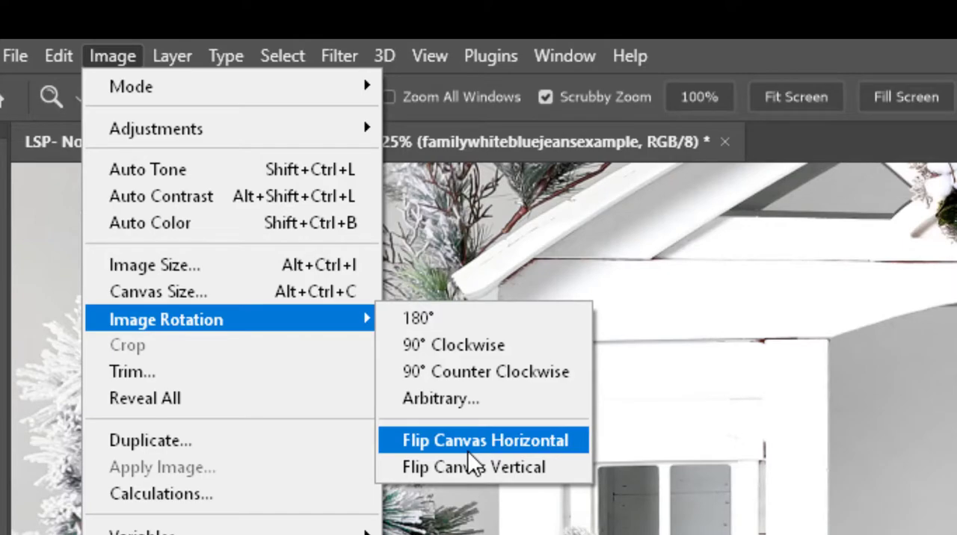
{"action": "mouse_move", "coordinate": [177, 102]}
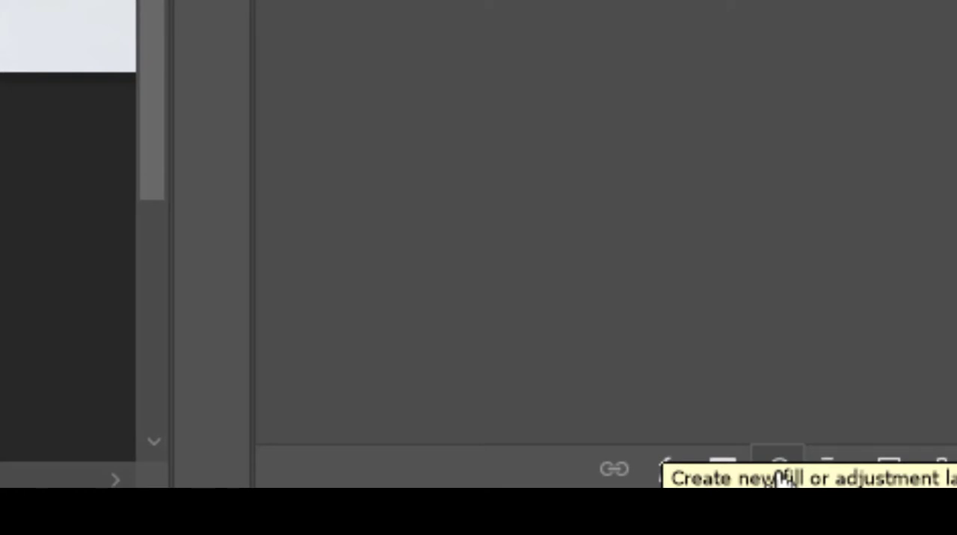
- Open the fill and adjustment layer list to add a Hue/Saturation layer
{"action": "left_click", "coordinate": [777, 471]}
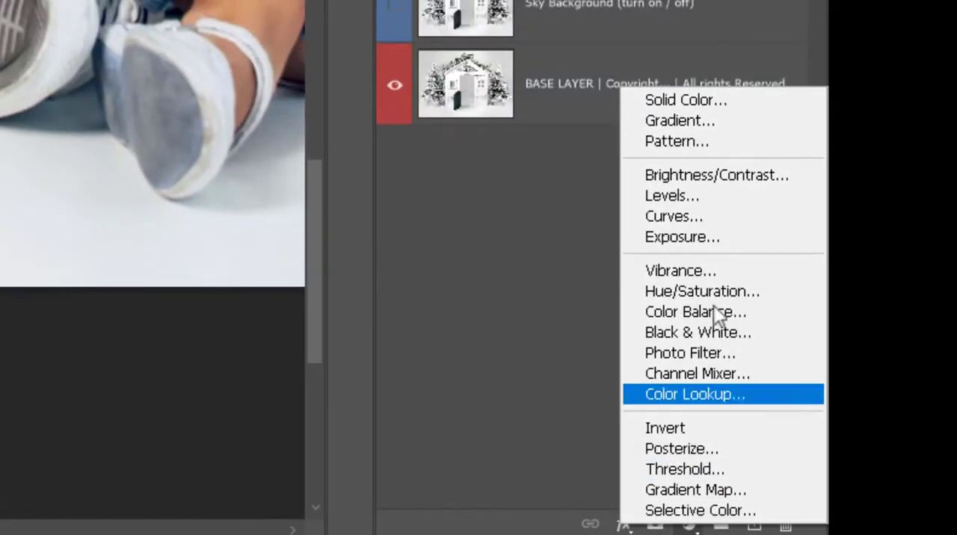
{"action": "mouse_move", "coordinate": [702, 291]}
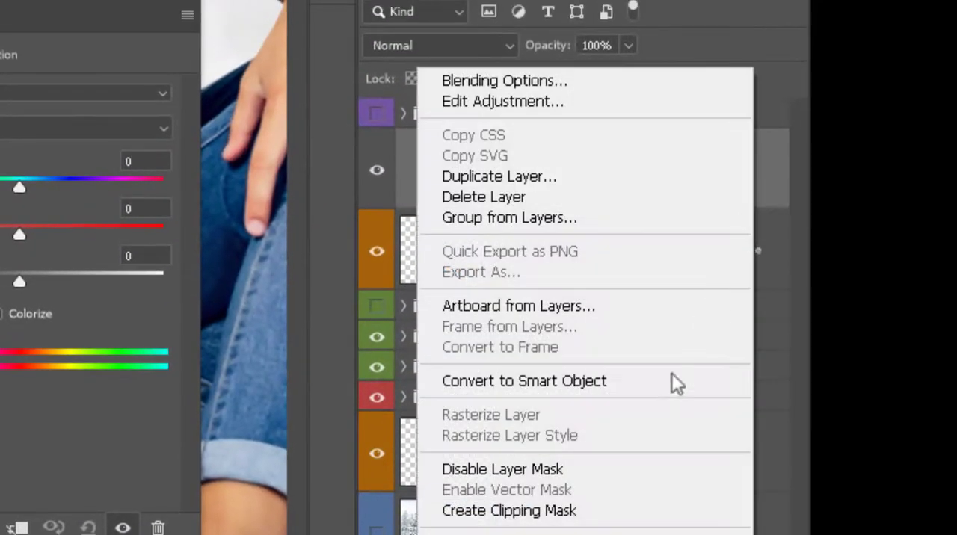
{"action": "mouse_move", "coordinate": [718, 303]}
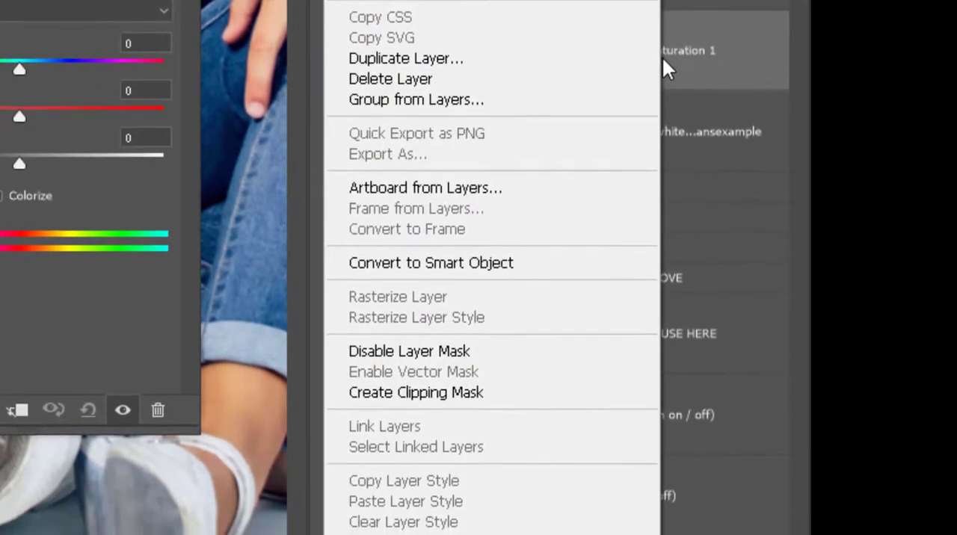
{"action": "mouse_move", "coordinate": [415, 383]}
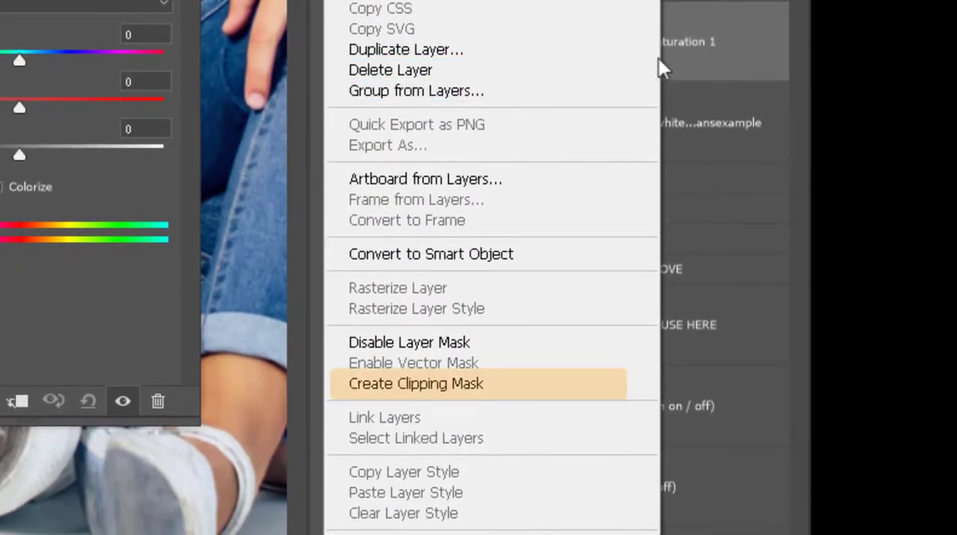
{"action": "mouse_move", "coordinate": [530, 327]}
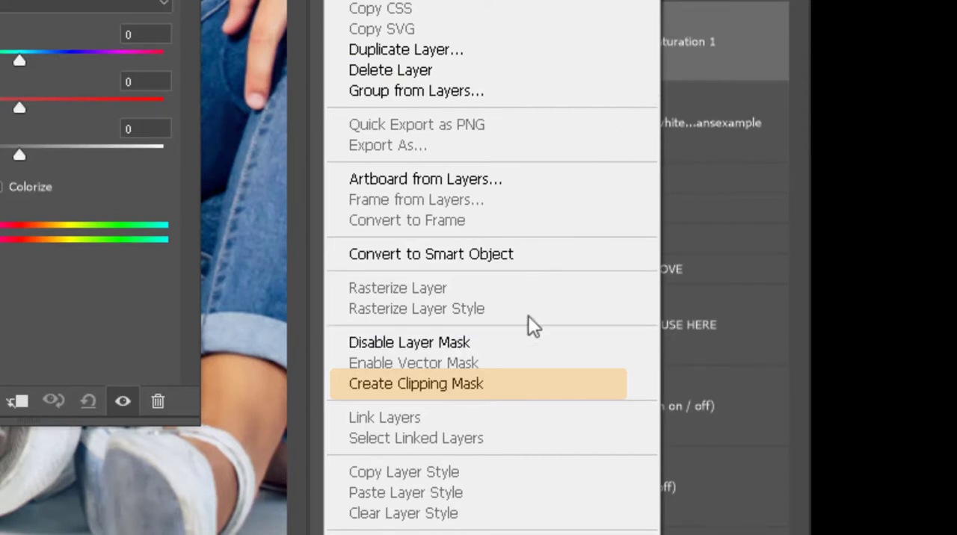
{"action": "mouse_move", "coordinate": [499, 391]}
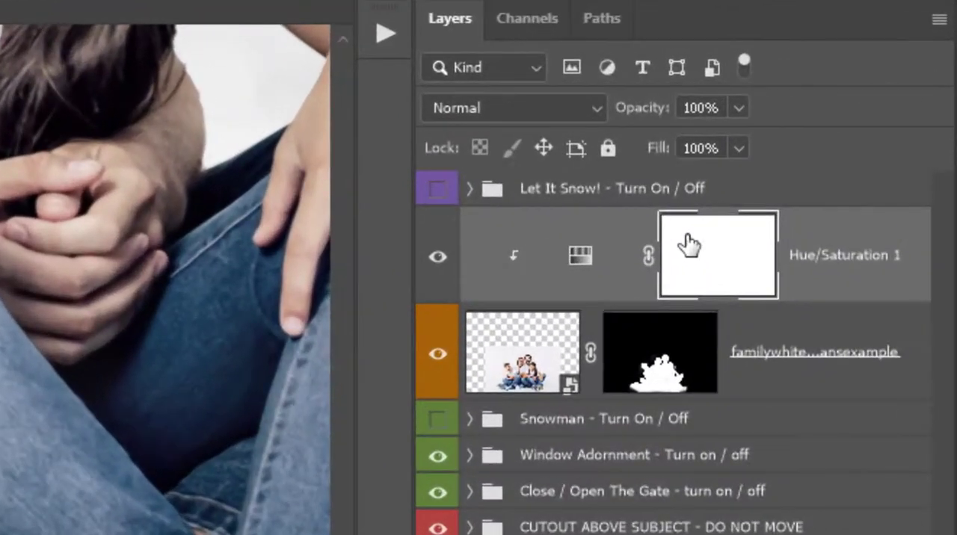
- Invert the Hue/Saturation mask and pan to the family's legs and feet
{"action": "key", "text": "ctrl+i"}
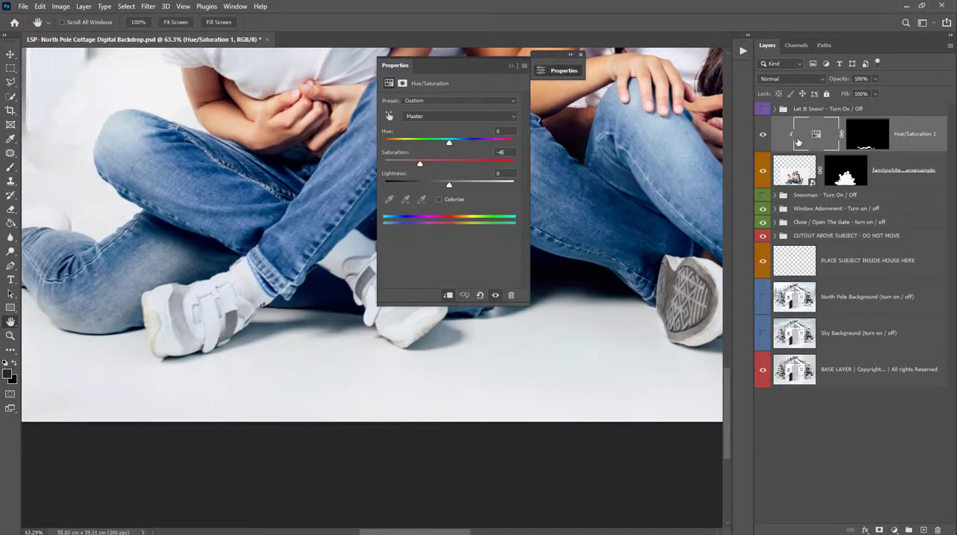
{"action": "left_click_drag", "start_coordinate": [420, 164], "coordinate": [512, 164]}
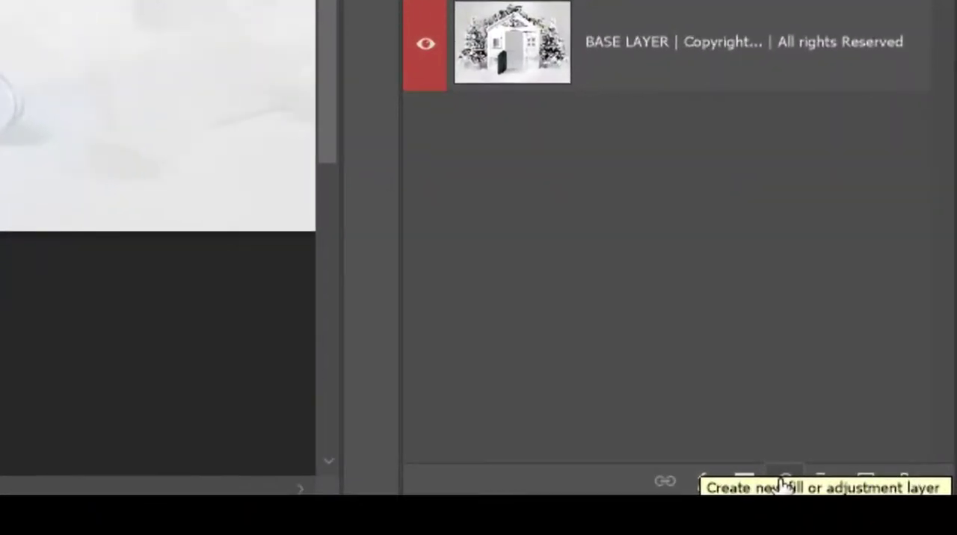
- Add a Color Balance layer and shift its highlights toward green +4
{"action": "left_click", "coordinate": [784, 481]}
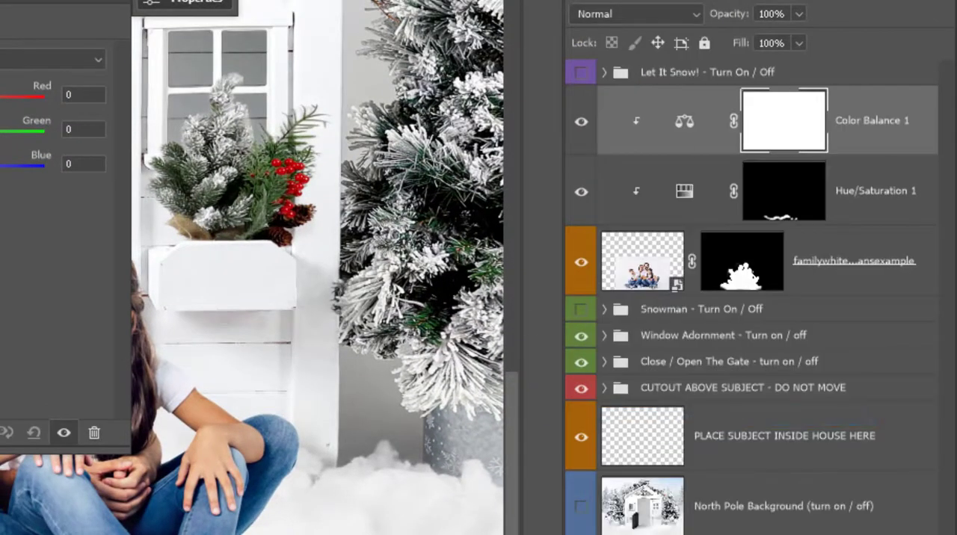
{"action": "left_click", "coordinate": [460, 182]}
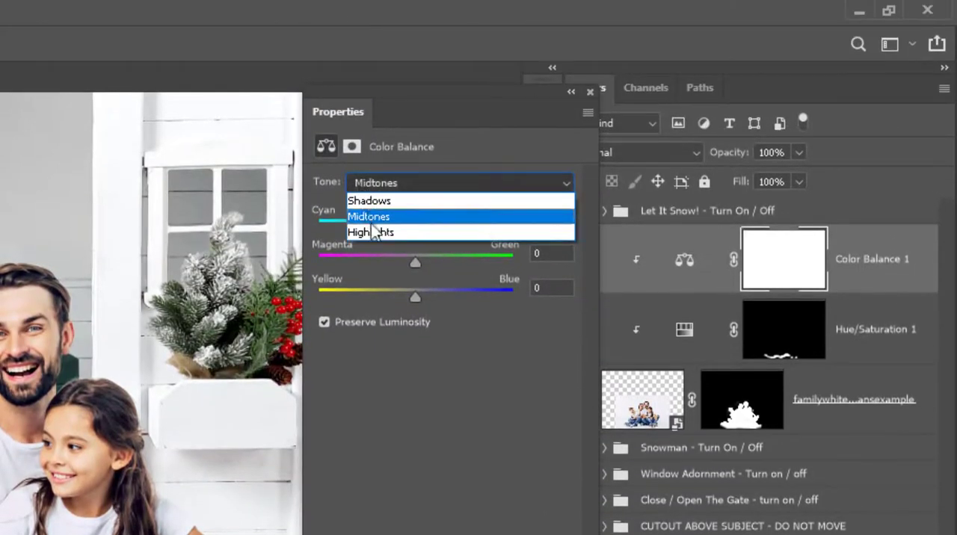
{"action": "left_click", "coordinate": [371, 232]}
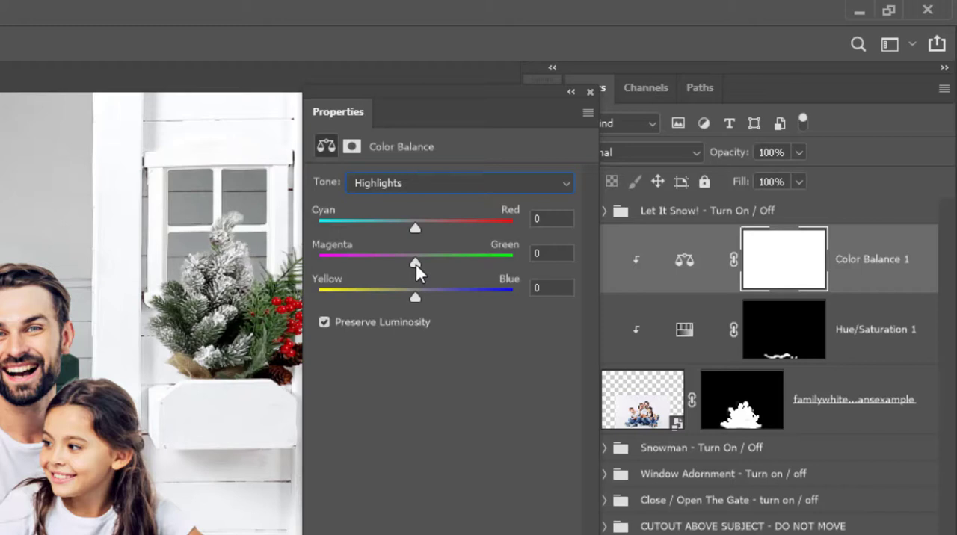
{"action": "left_click_drag", "start_coordinate": [415, 263], "coordinate": [419, 263]}
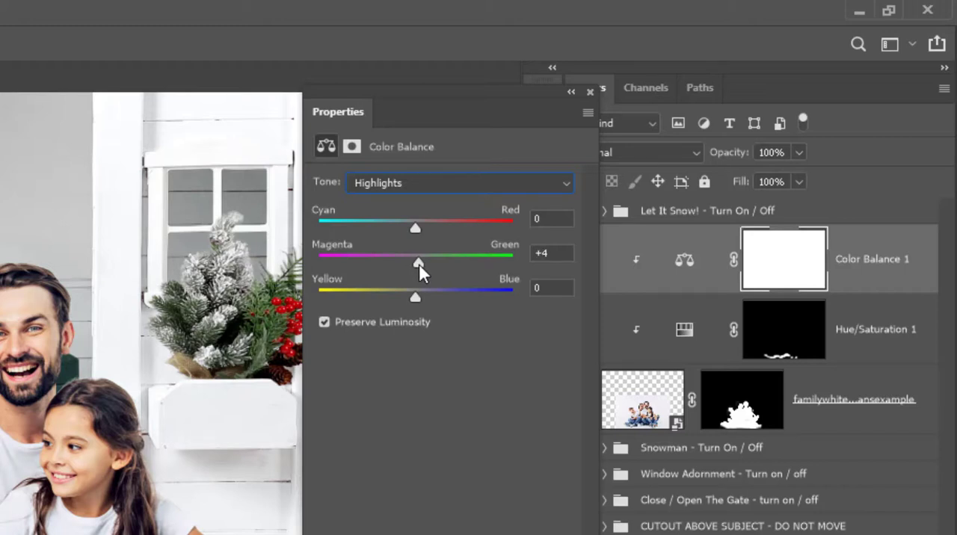
{"action": "mouse_move", "coordinate": [421, 268]}
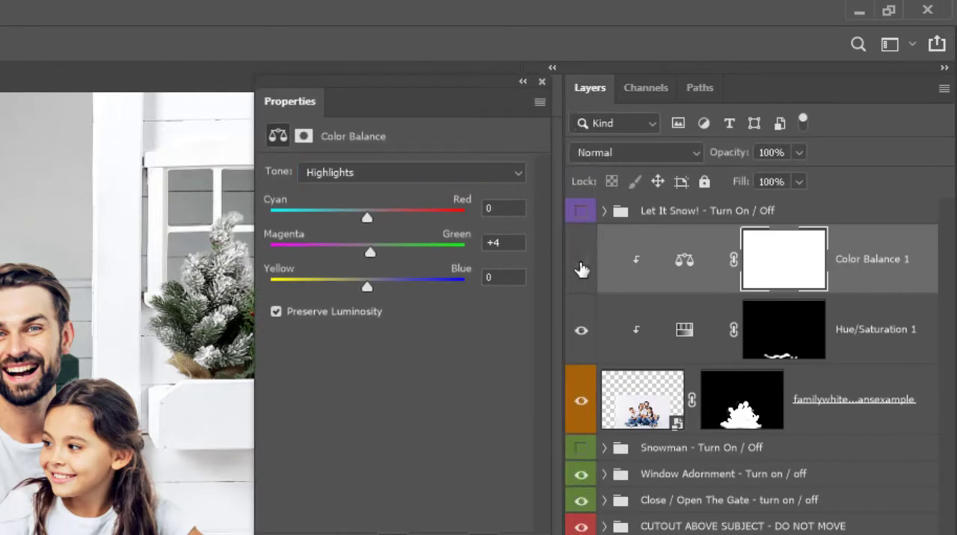
- Set Color Balance midtones to Red +5, Magenta -1, Blue +8 and close Properties
{"action": "left_click", "coordinate": [409, 172]}
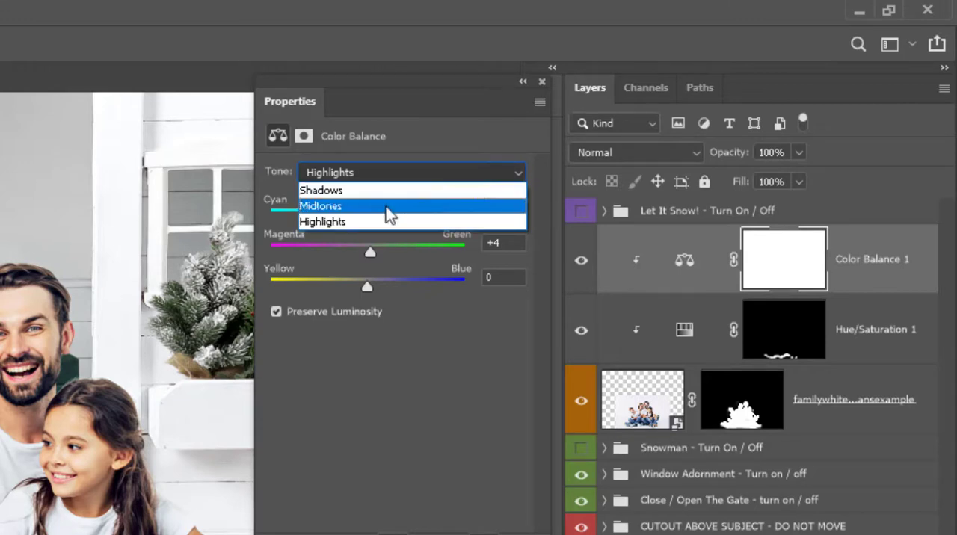
{"action": "left_click", "coordinate": [320, 205]}
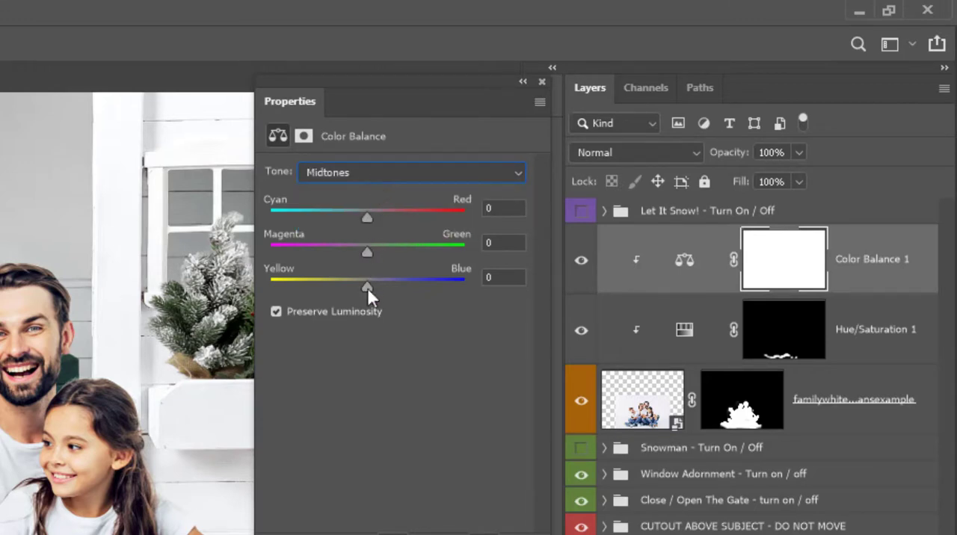
{"action": "left_click_drag", "start_coordinate": [367, 287], "coordinate": [373, 287]}
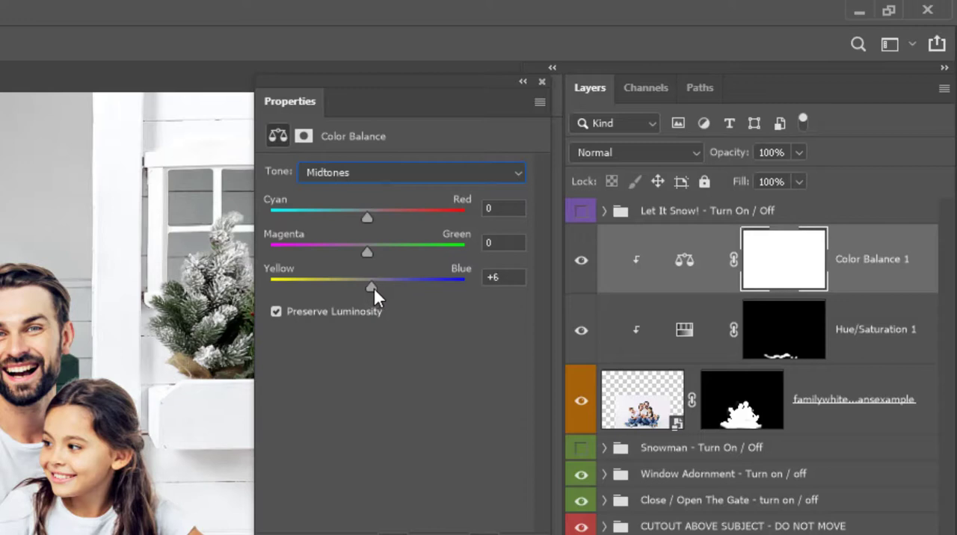
{"action": "left_click_drag", "start_coordinate": [371, 286], "coordinate": [366, 286]}
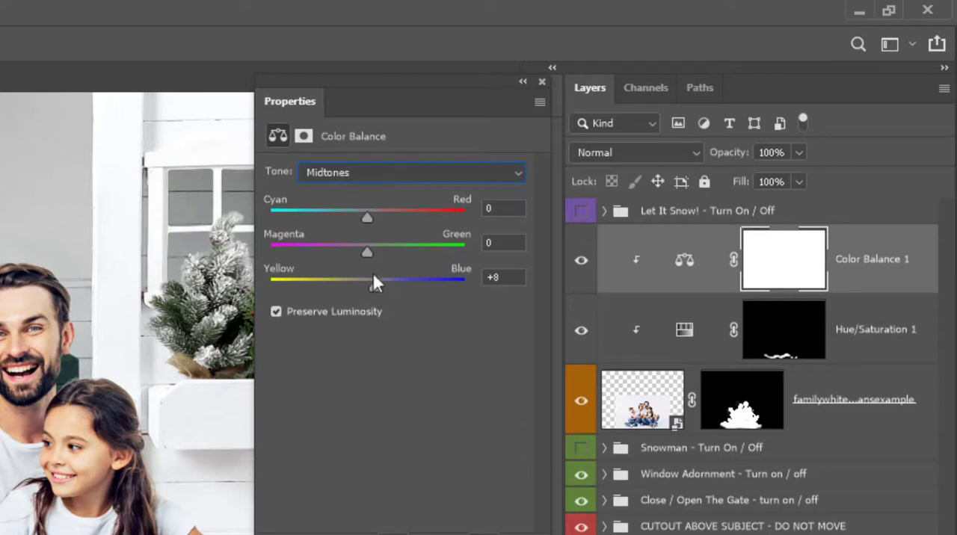
{"action": "left_click_drag", "start_coordinate": [367, 216], "coordinate": [372, 216]}
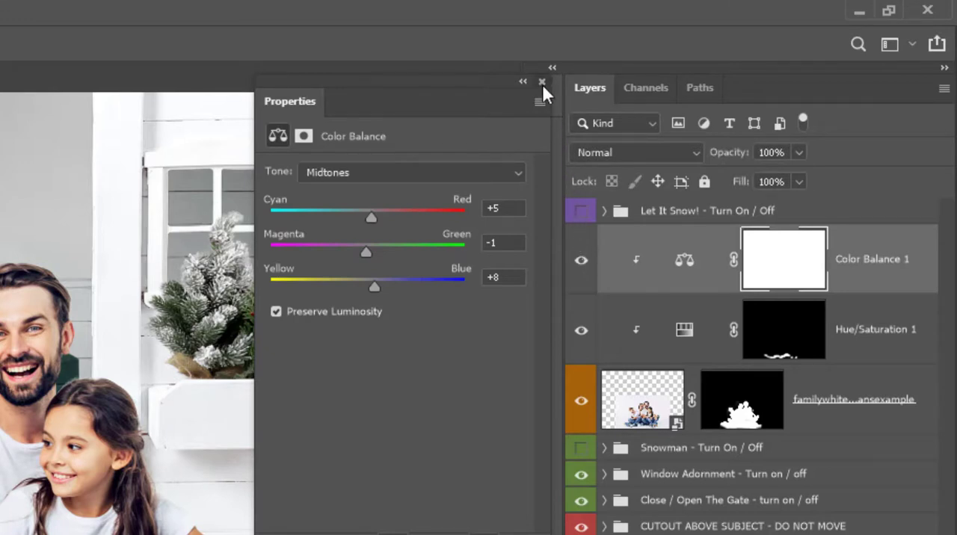
{"action": "left_click", "coordinate": [542, 81]}
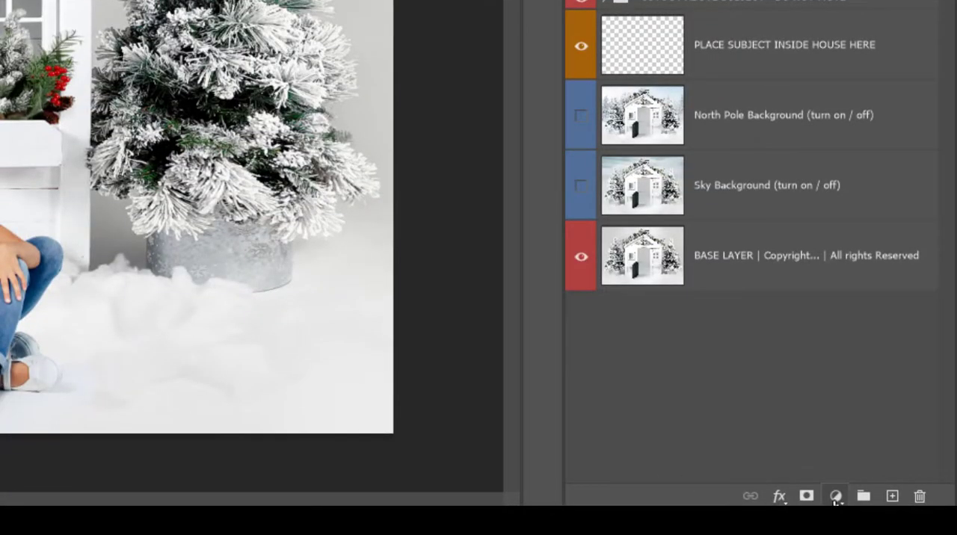
- Add a Levels layer with black input 11 and midtones 0.95, then close Properties
{"action": "left_click", "coordinate": [835, 495]}
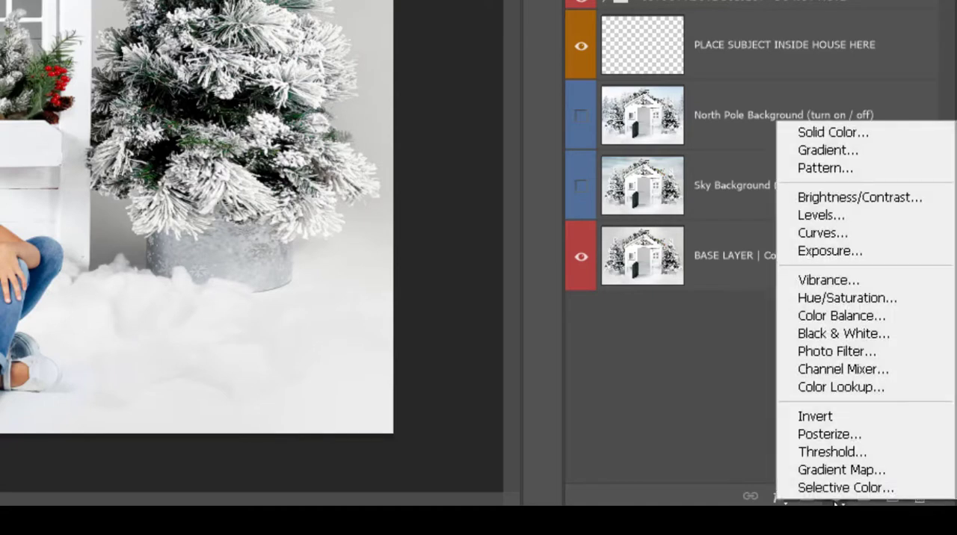
{"action": "mouse_move", "coordinate": [821, 215]}
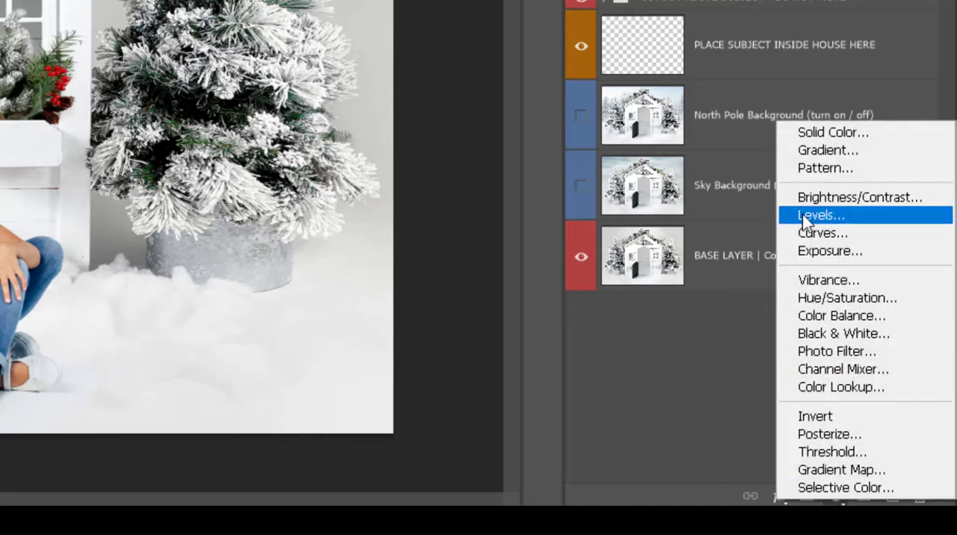
{"action": "left_click", "coordinate": [820, 216]}
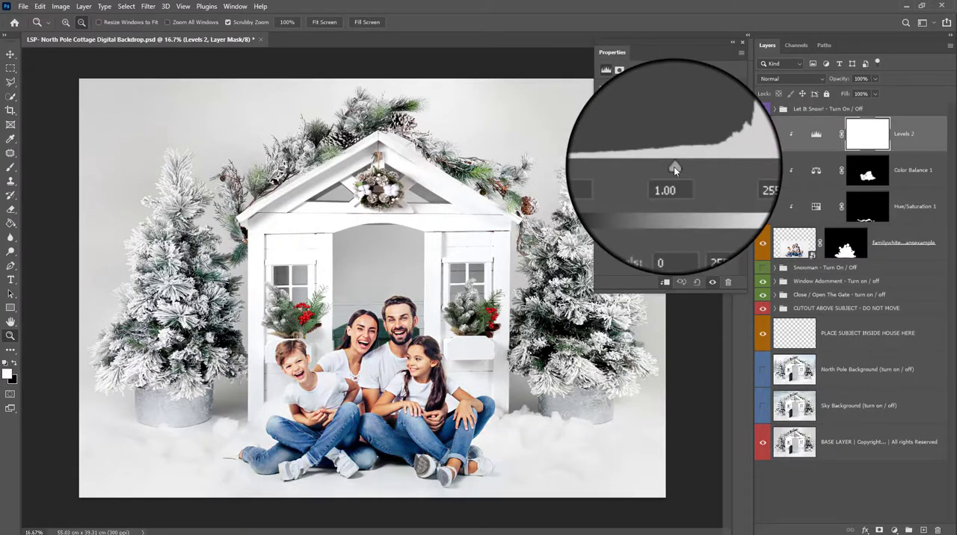
{"action": "left_click_drag", "start_coordinate": [675, 167], "coordinate": [656, 168]}
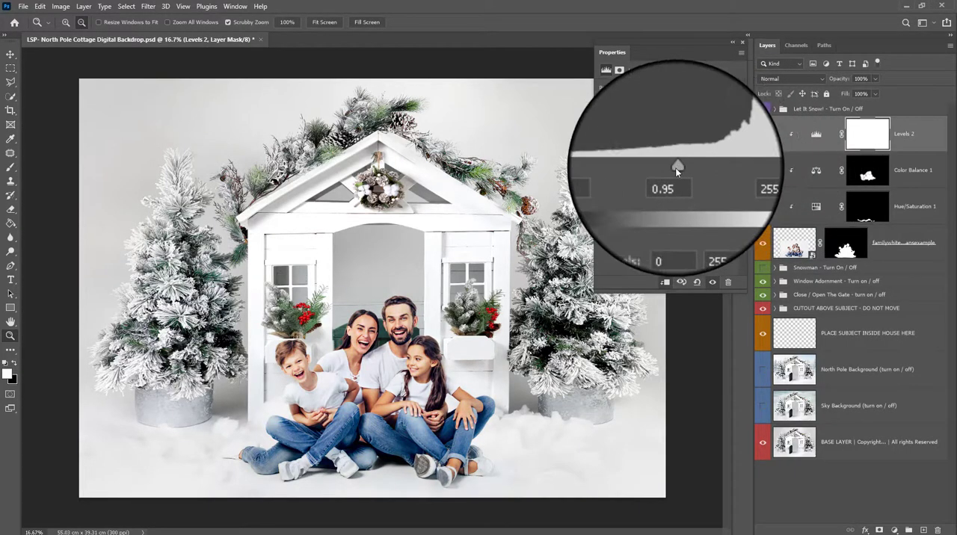
{"action": "left_click_drag", "start_coordinate": [677, 165], "coordinate": [684, 164]}
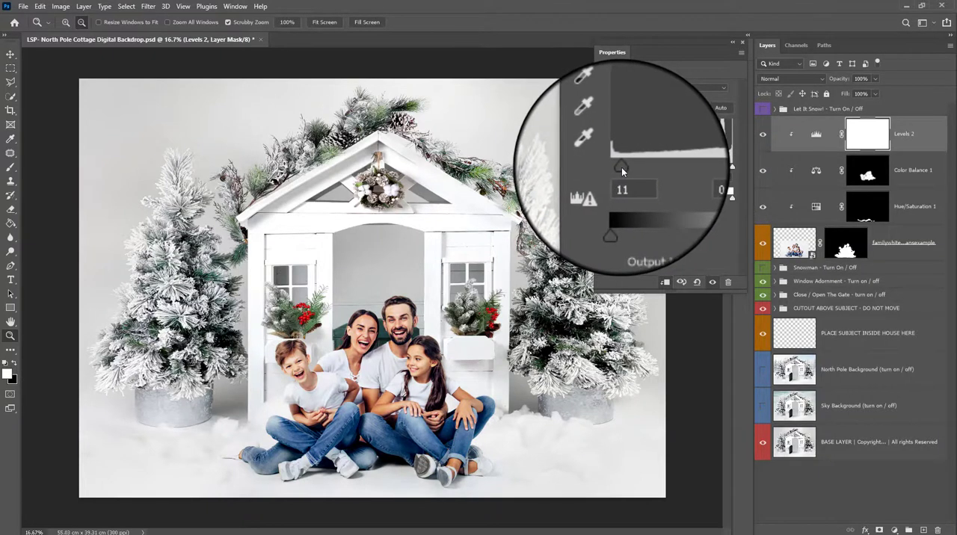
{"action": "left_click_drag", "start_coordinate": [623, 168], "coordinate": [680, 168]}
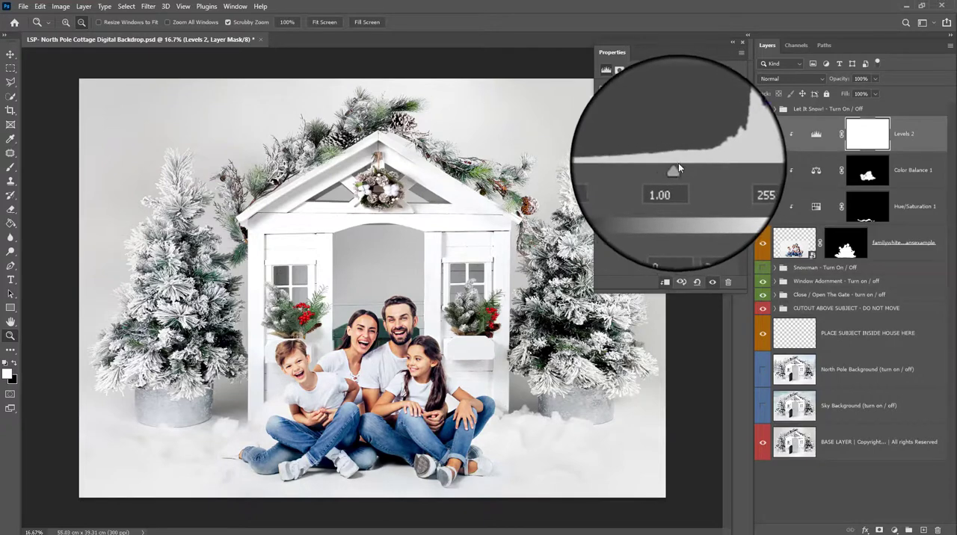
{"action": "left_click_drag", "start_coordinate": [676, 171], "coordinate": [680, 170]}
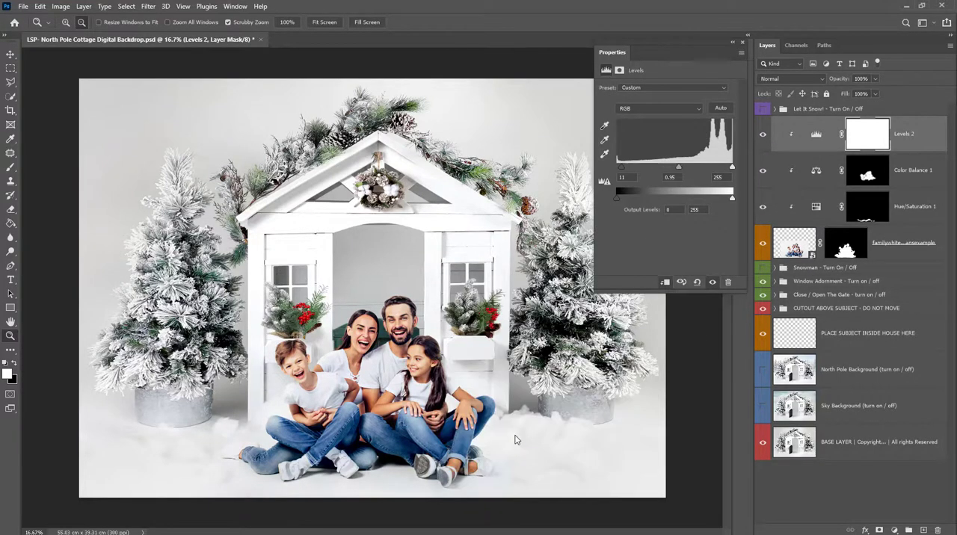
{"action": "left_click", "coordinate": [741, 43]}
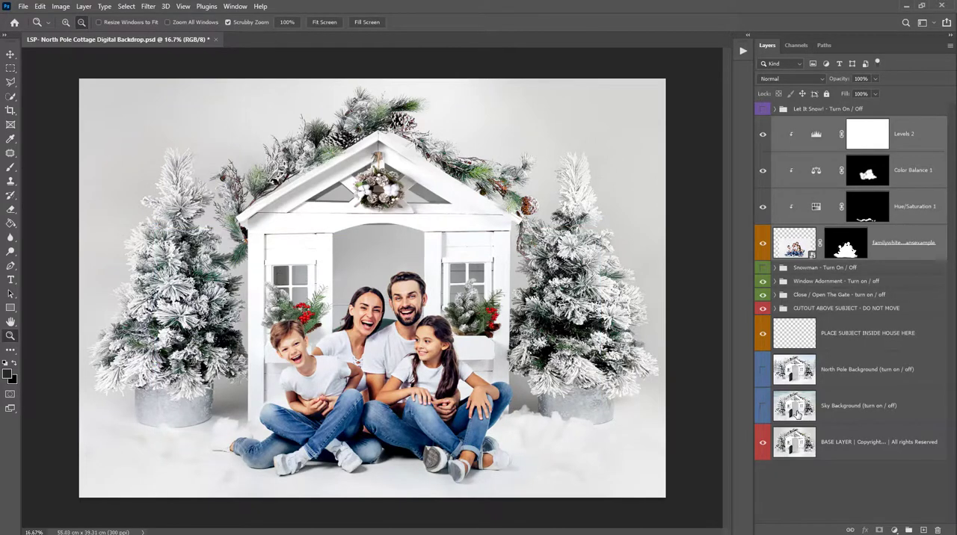
- Show the Sky Background and North Pole Background layers in the Layers panel
{"action": "left_click", "coordinate": [763, 369]}
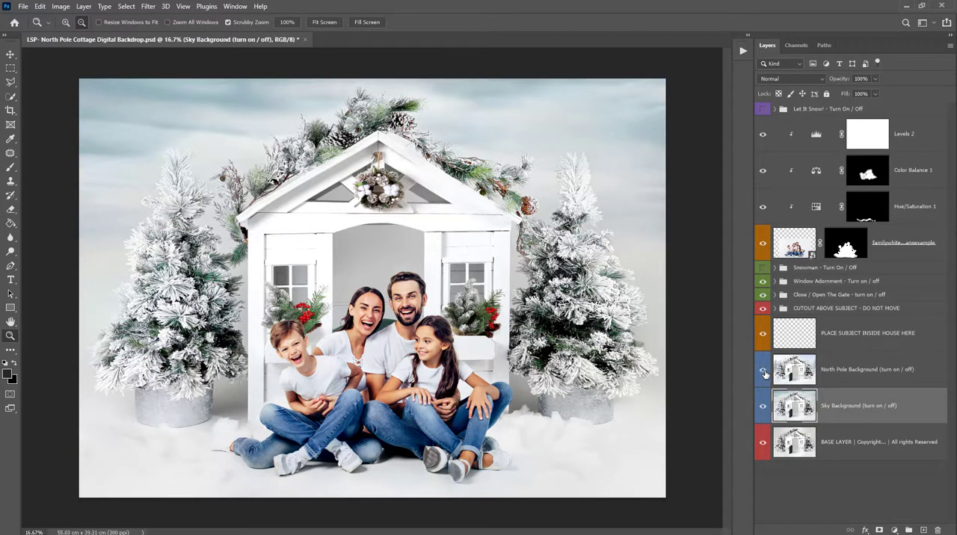
{"action": "left_click", "coordinate": [762, 369]}
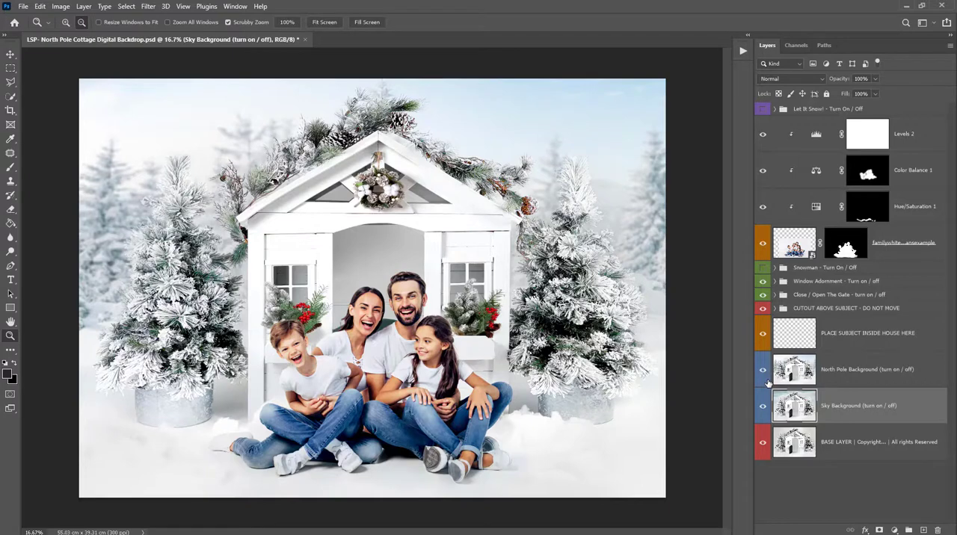
{"action": "left_click", "coordinate": [763, 108]}
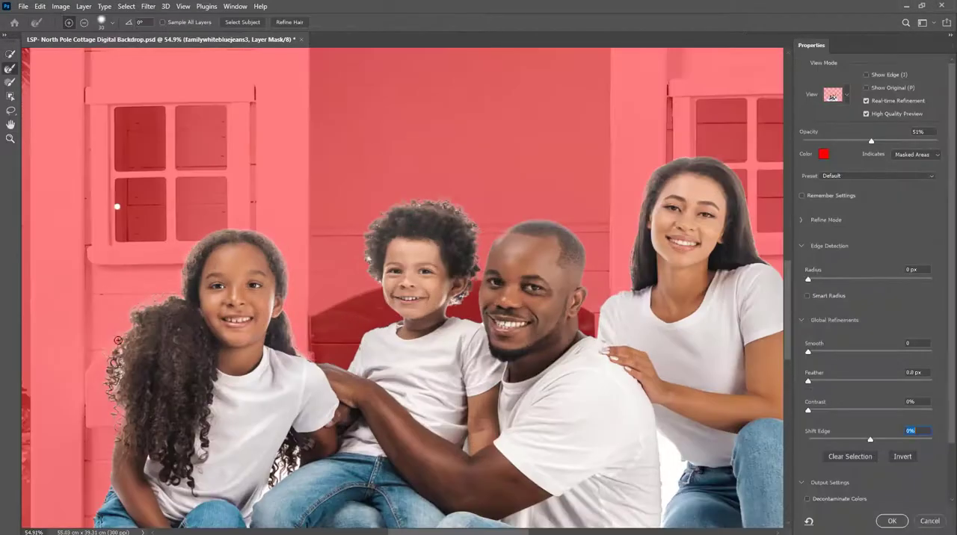
- Preview the alternate family's mask touch-up, then return to the original composite with Let It Snow showing
{"action": "left_click", "coordinate": [891, 521]}
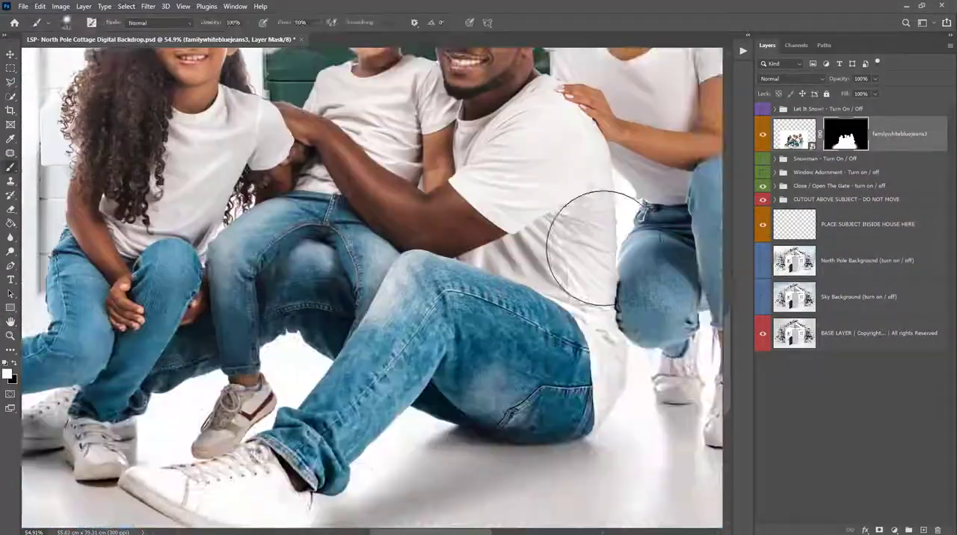
{"action": "left_click", "coordinate": [126, 6]}
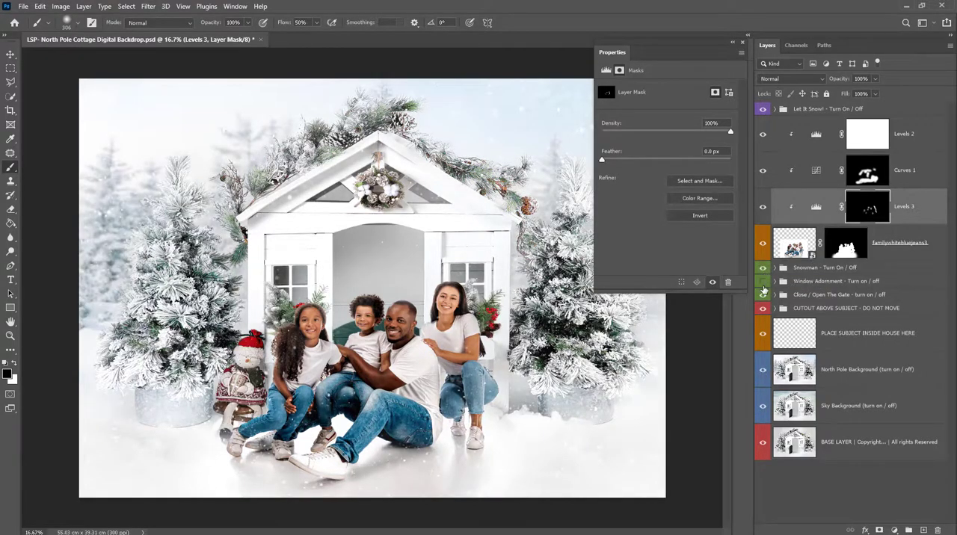
{"action": "left_click", "coordinate": [763, 281]}
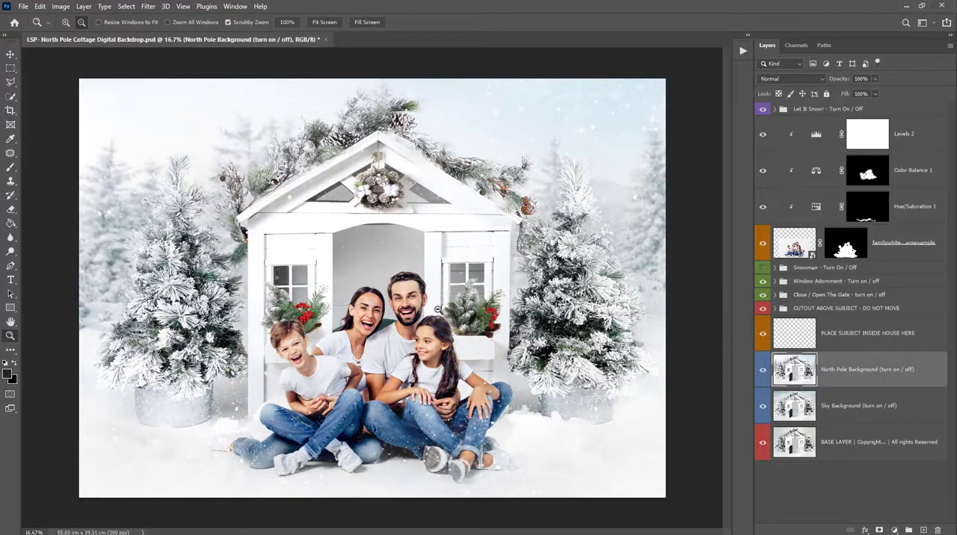
{"action": "mouse_move", "coordinate": [403, 341]}
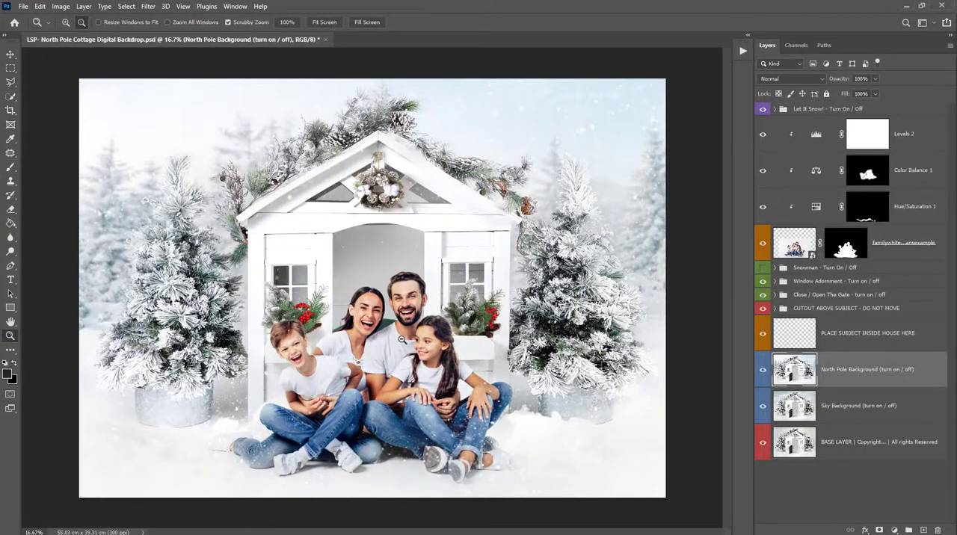